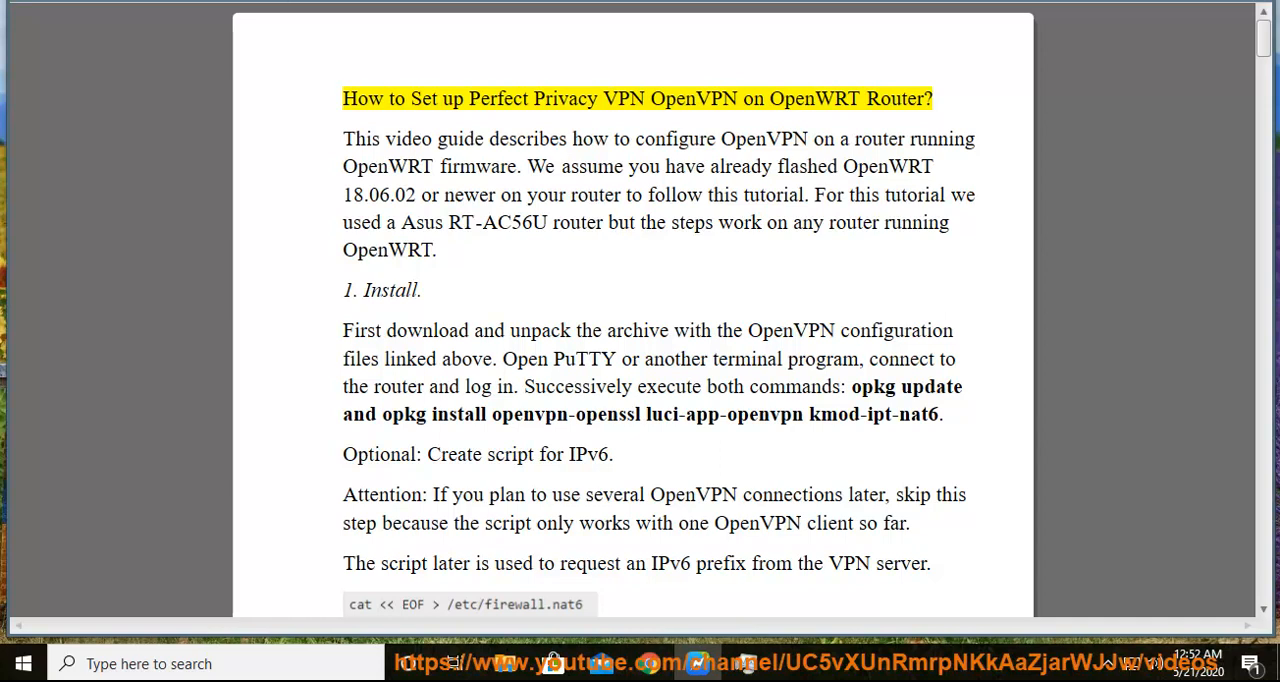
- Read aloud the title, introduction and section 1 Install, up to executing the IPv6 script
{"action": "double_click", "coordinate": [623, 98]}
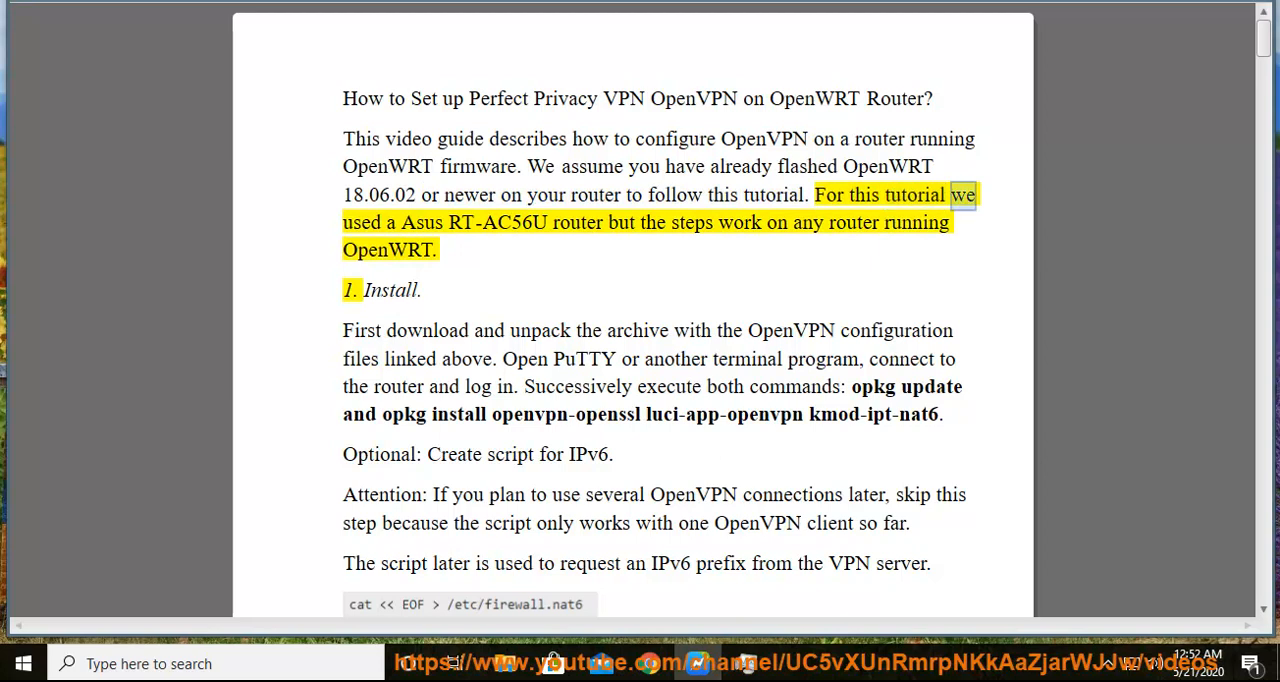
{"action": "double_click", "coordinate": [576, 222]}
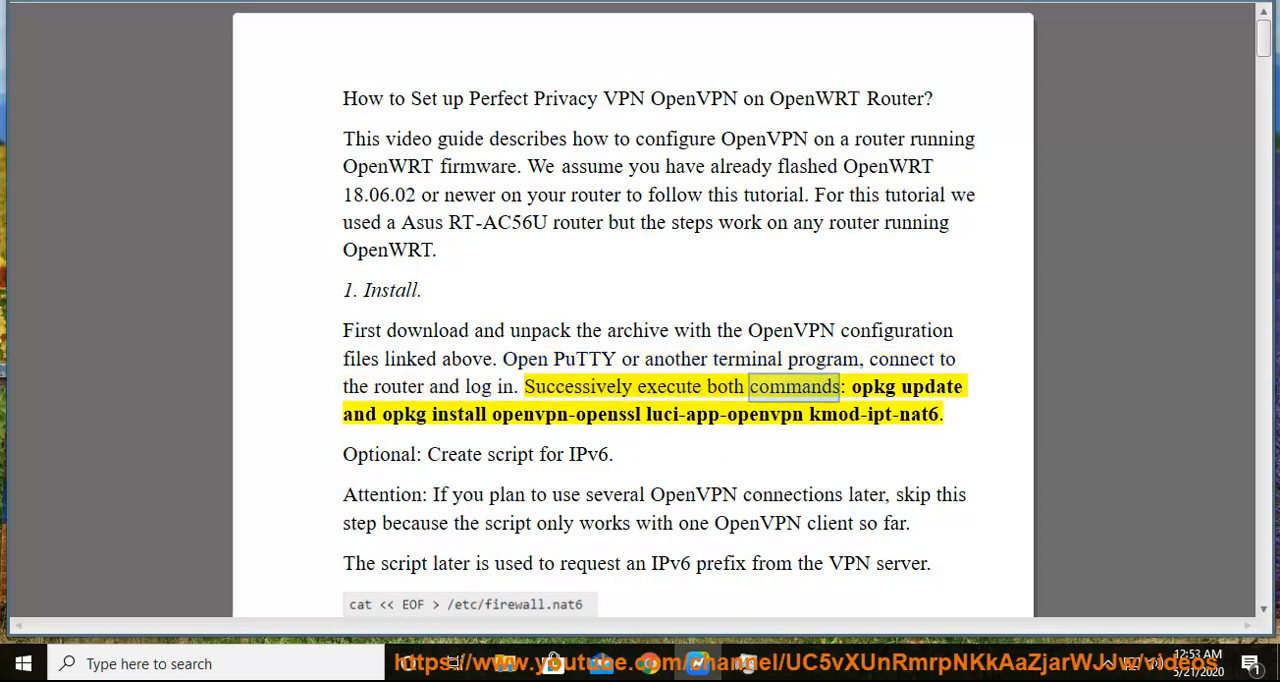
{"action": "double_click", "coordinate": [565, 414]}
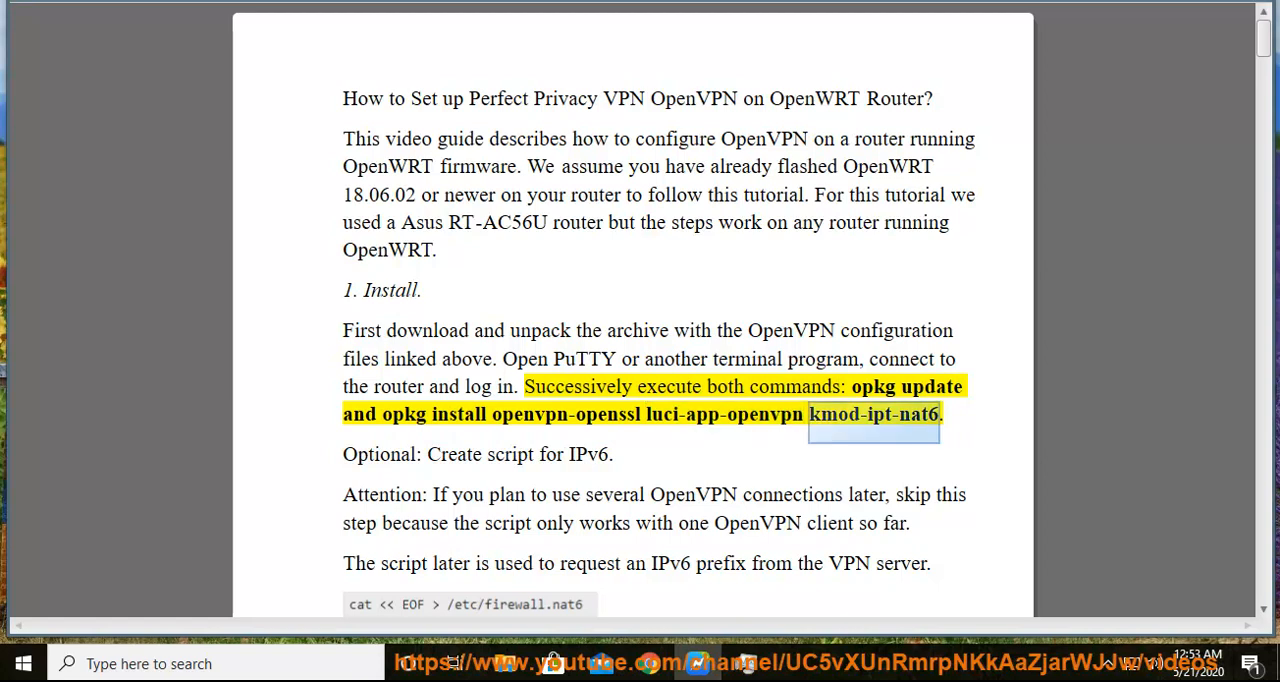
{"action": "double_click", "coordinate": [454, 454]}
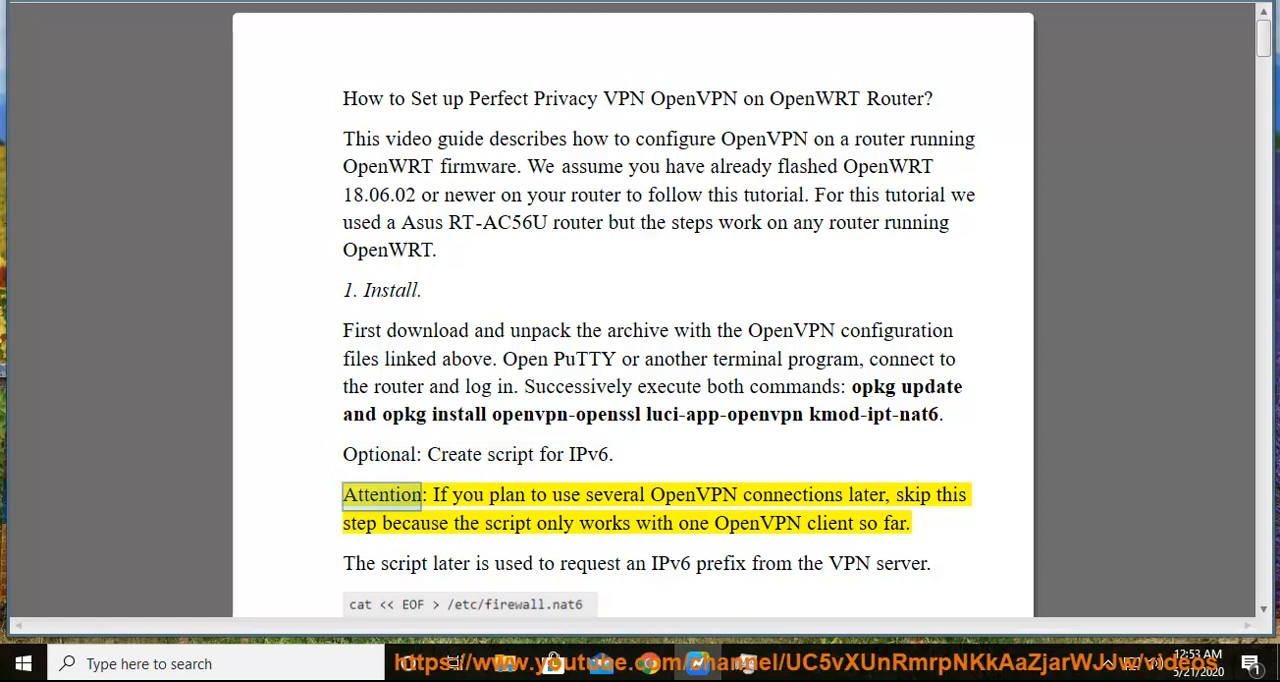
{"action": "double_click", "coordinate": [692, 494]}
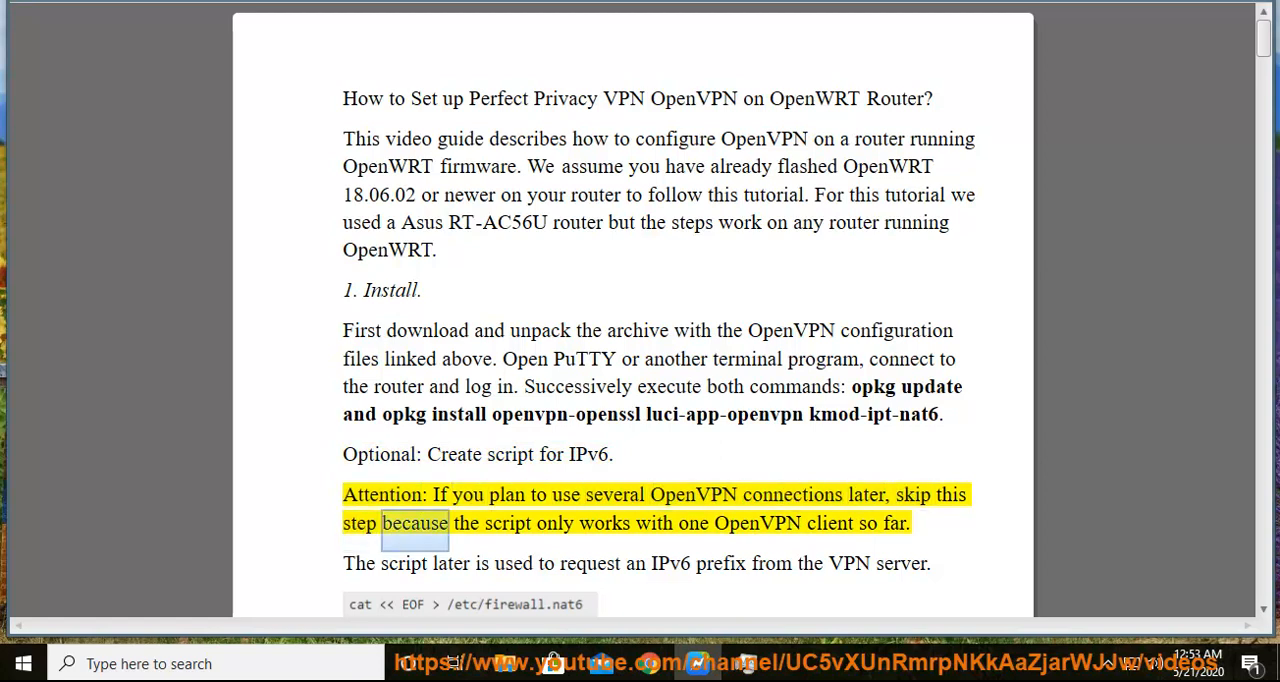
{"action": "double_click", "coordinate": [757, 523]}
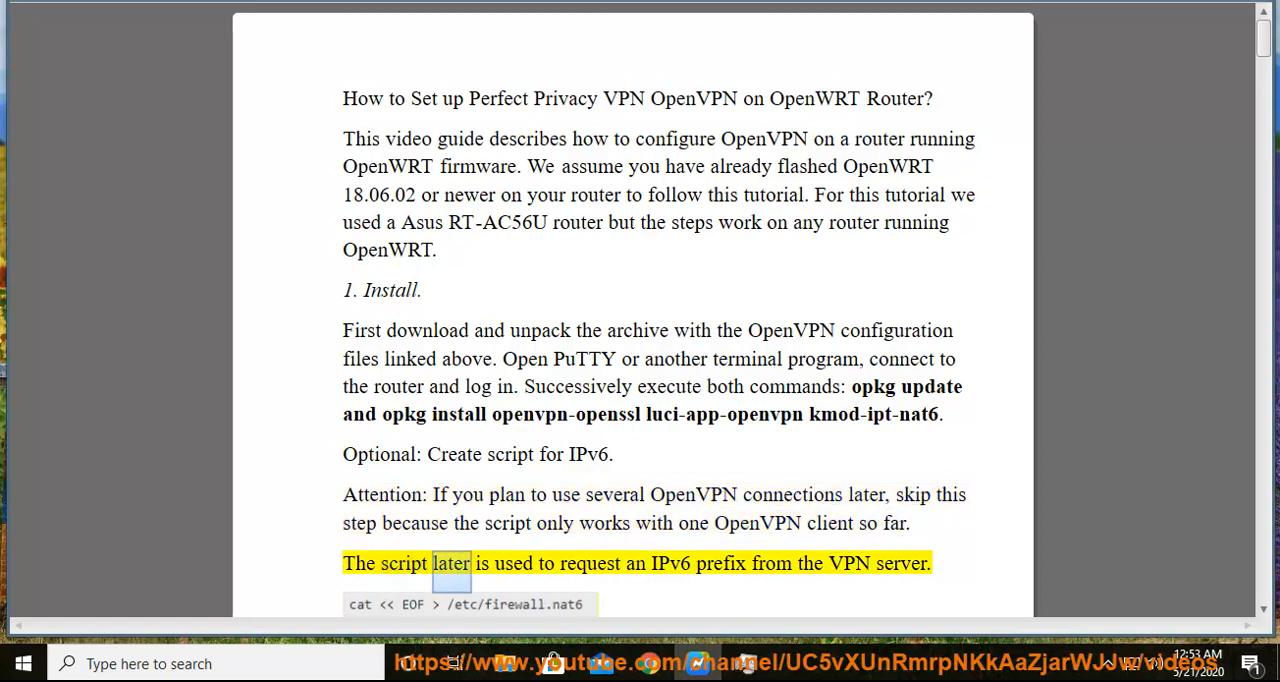
{"action": "double_click", "coordinate": [770, 563]}
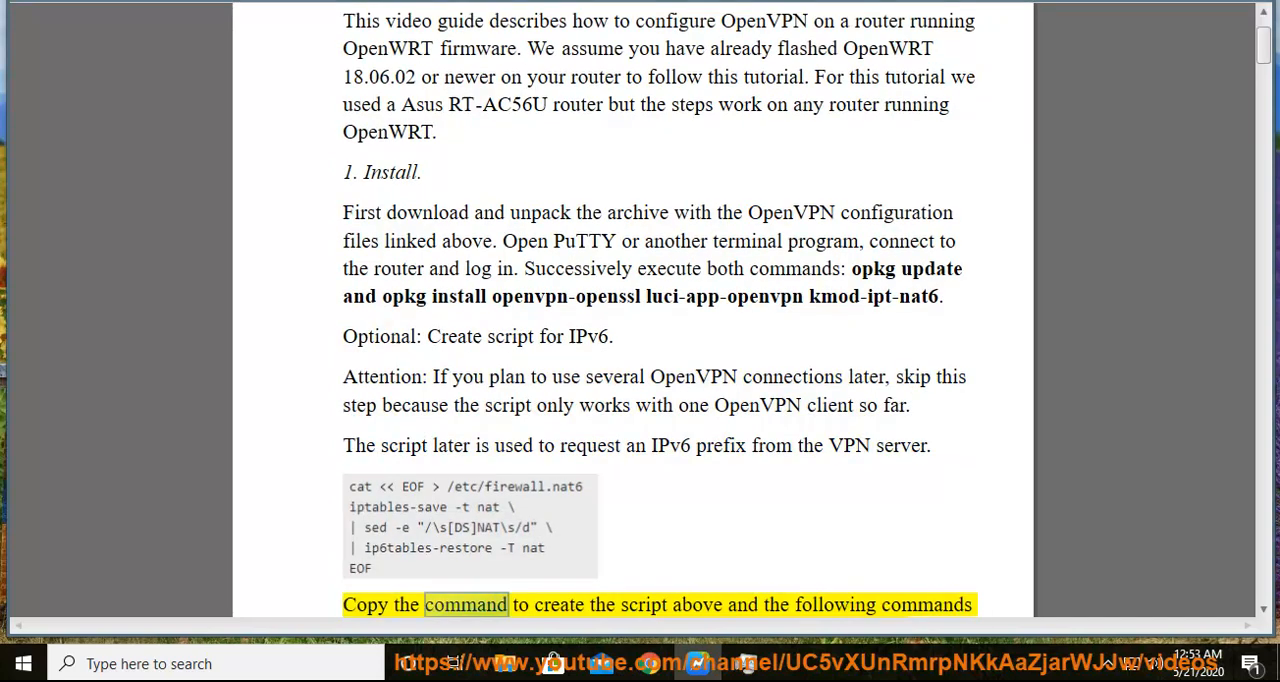
{"action": "scroll", "scroll_direction": "down", "scroll_amount": 3}
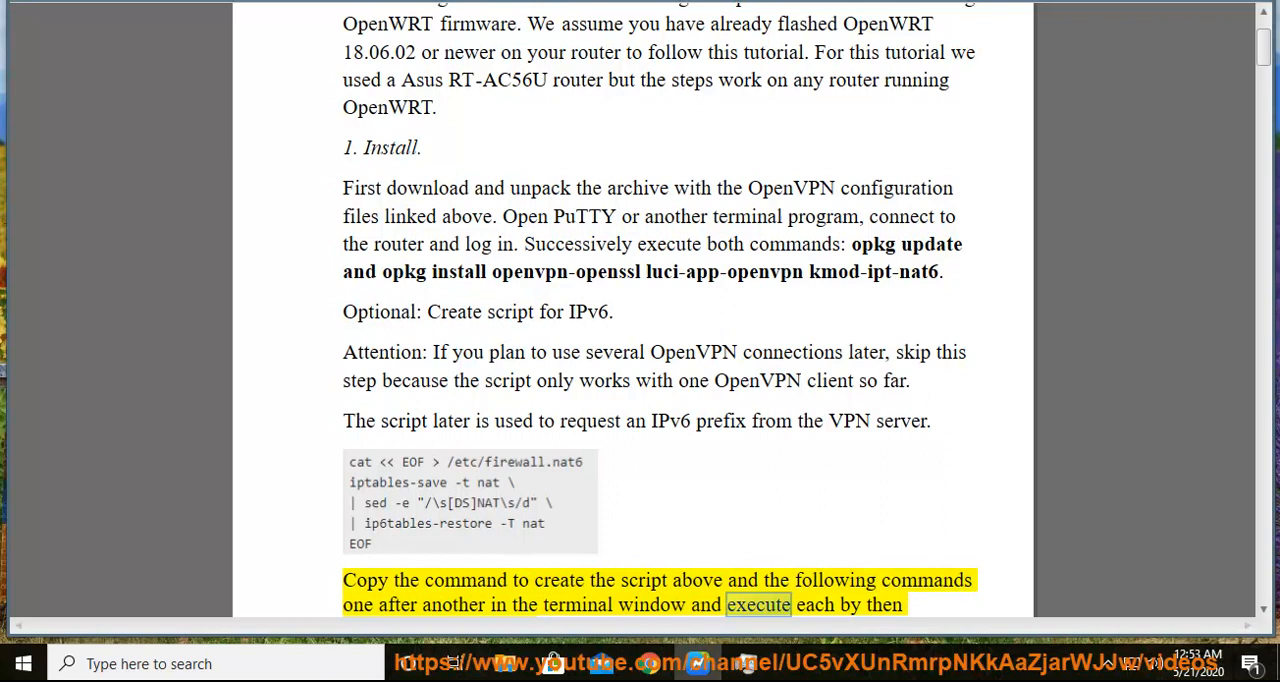
{"action": "scroll", "scroll_direction": "down", "scroll_amount": 3}
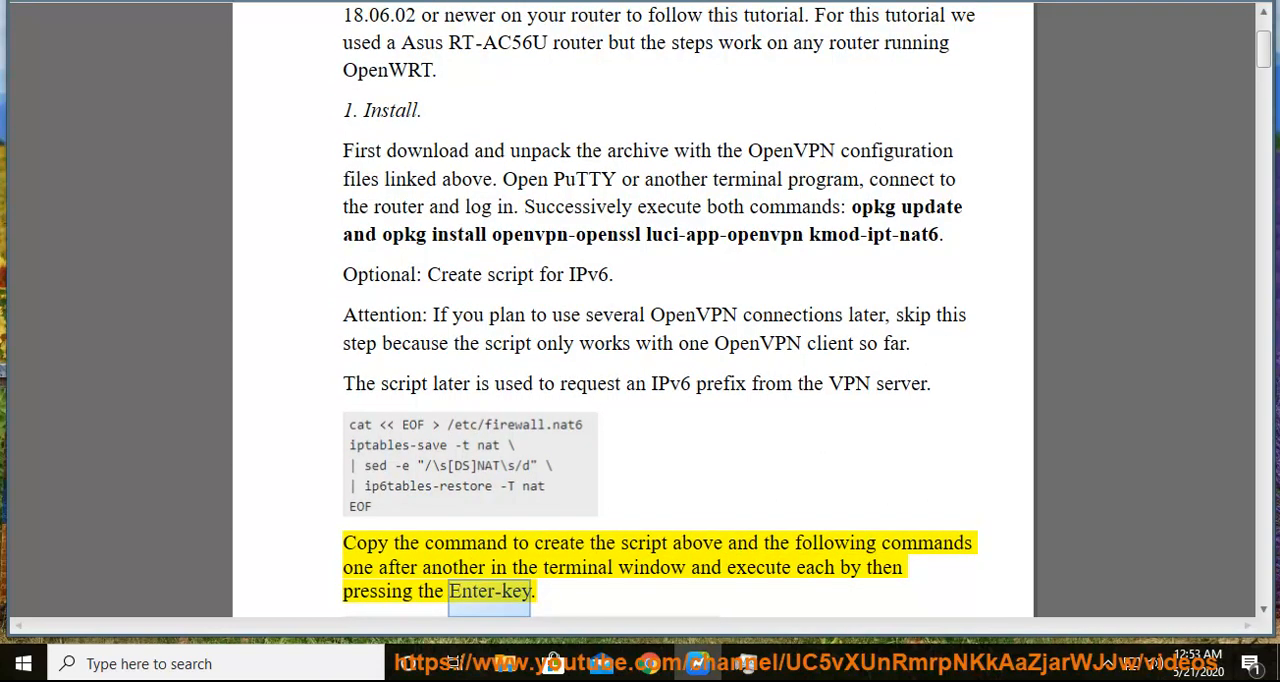
- Read aloud section 2, 'Copy VPN configurations onto the router', reaching the userpass.txt instructions
{"action": "scroll", "scroll_direction": "down", "scroll_amount": 3}
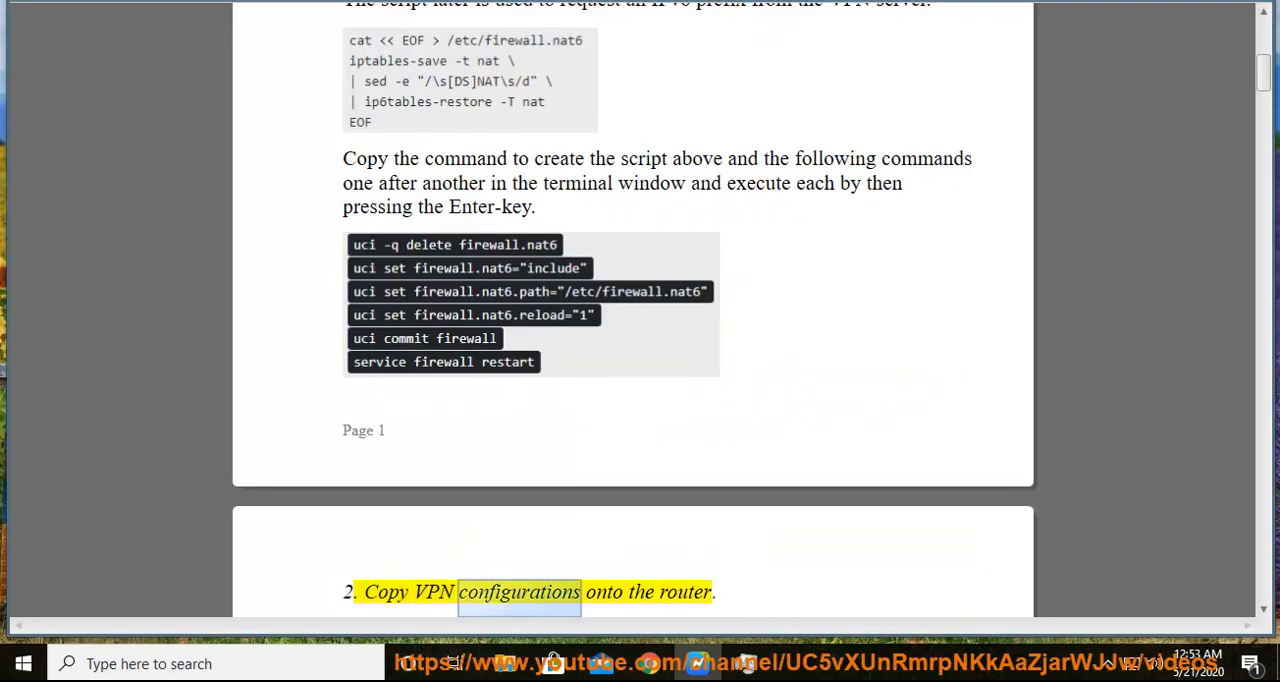
{"action": "scroll", "scroll_direction": "down", "scroll_amount": 3}
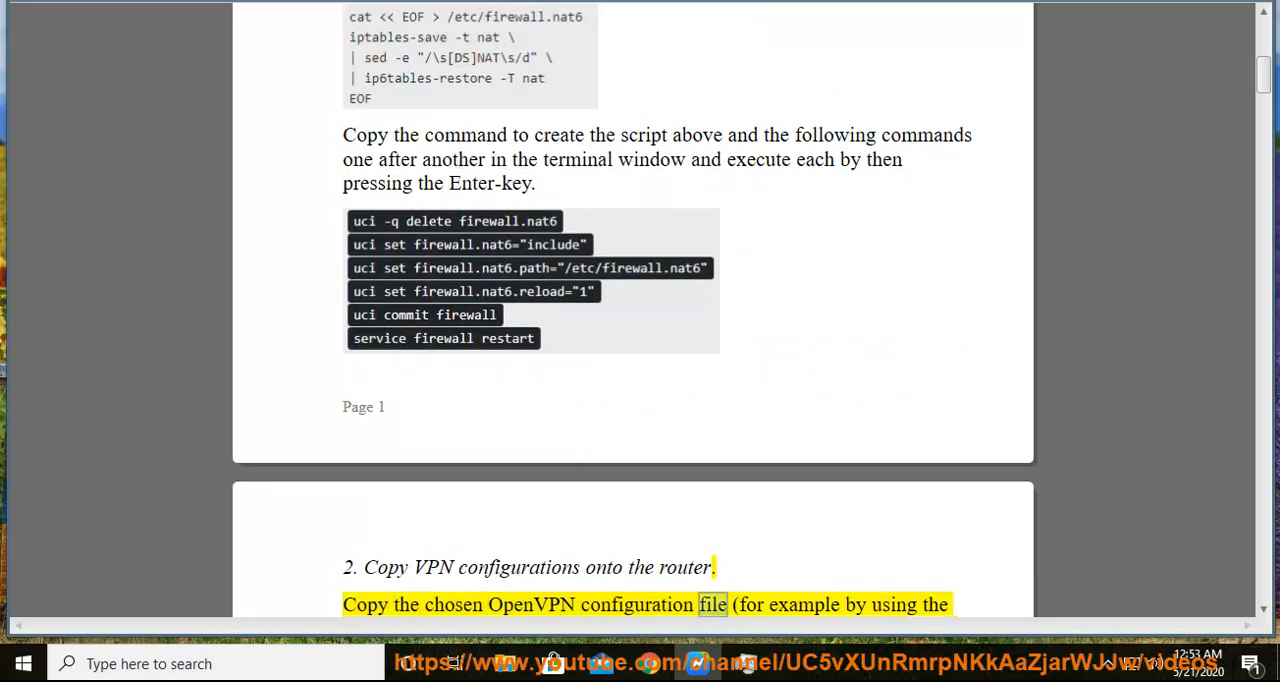
{"action": "scroll", "scroll_direction": "down", "scroll_amount": 3}
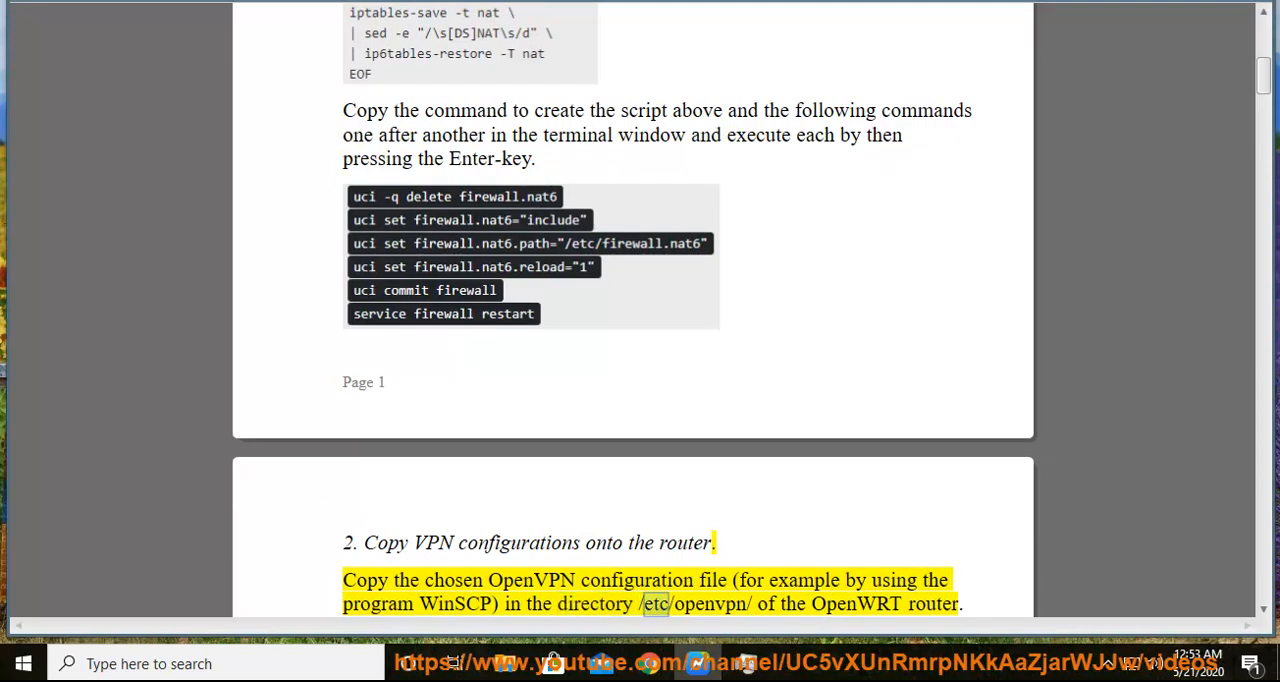
{"action": "double_click", "coordinate": [856, 603]}
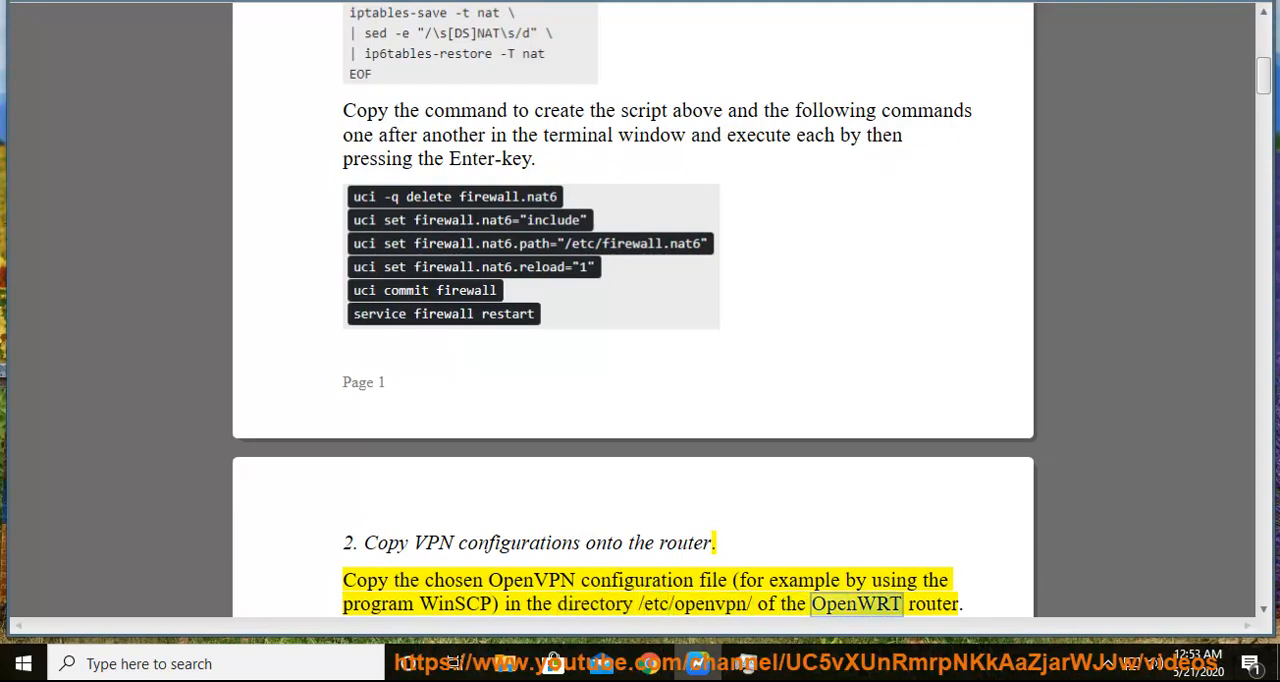
{"action": "scroll", "scroll_direction": "down", "scroll_amount": 3}
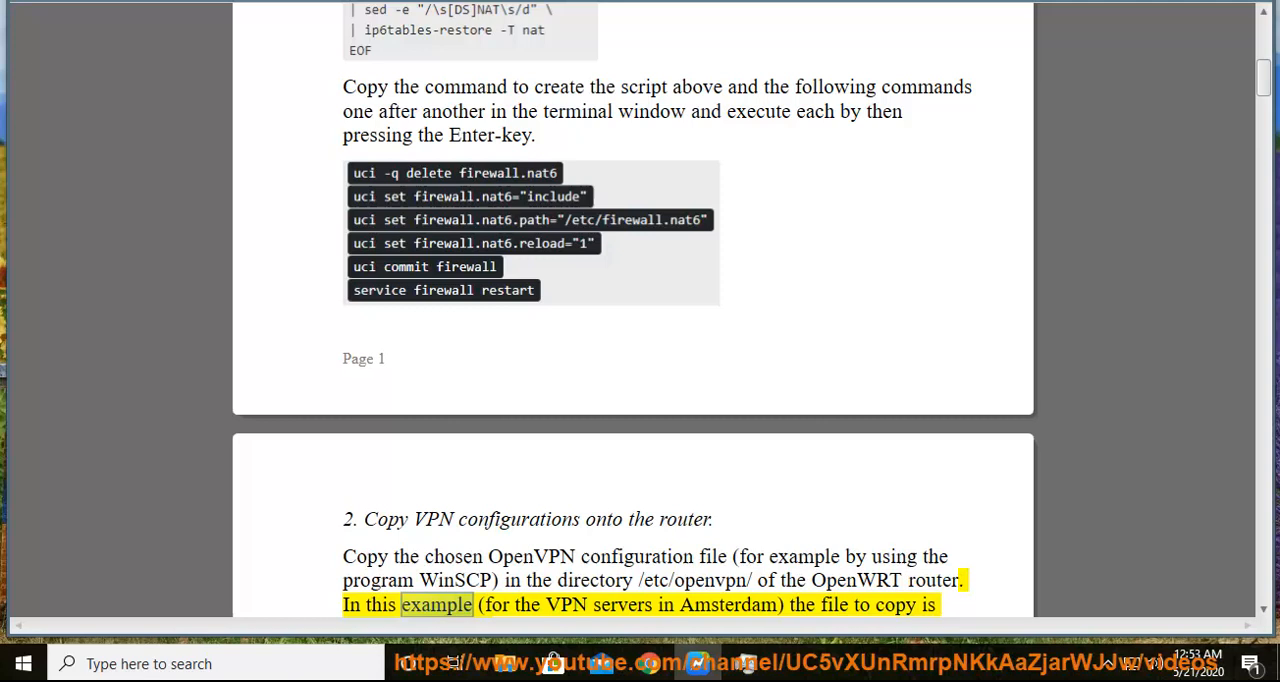
{"action": "double_click", "coordinate": [727, 605]}
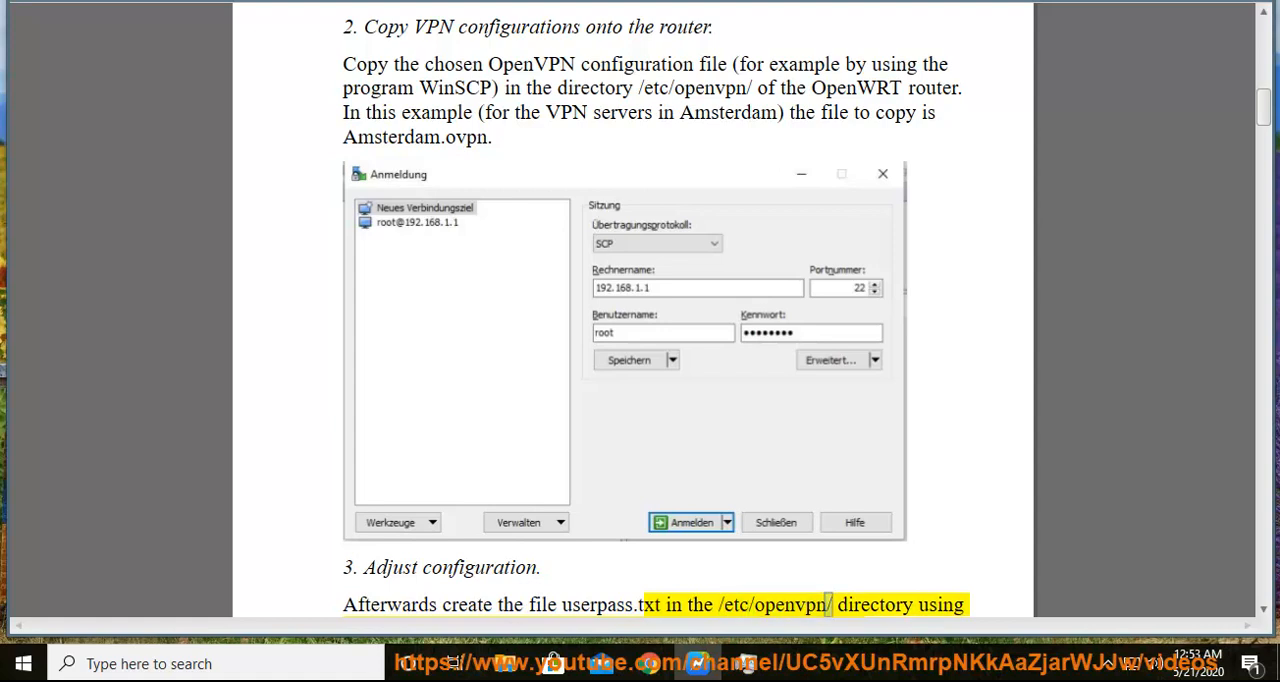
- Read aloud section 3's up.sh, down.sh and openvpn file instructions, reaching section 4 DNS
{"action": "scroll", "scroll_direction": "down", "scroll_amount": 3}
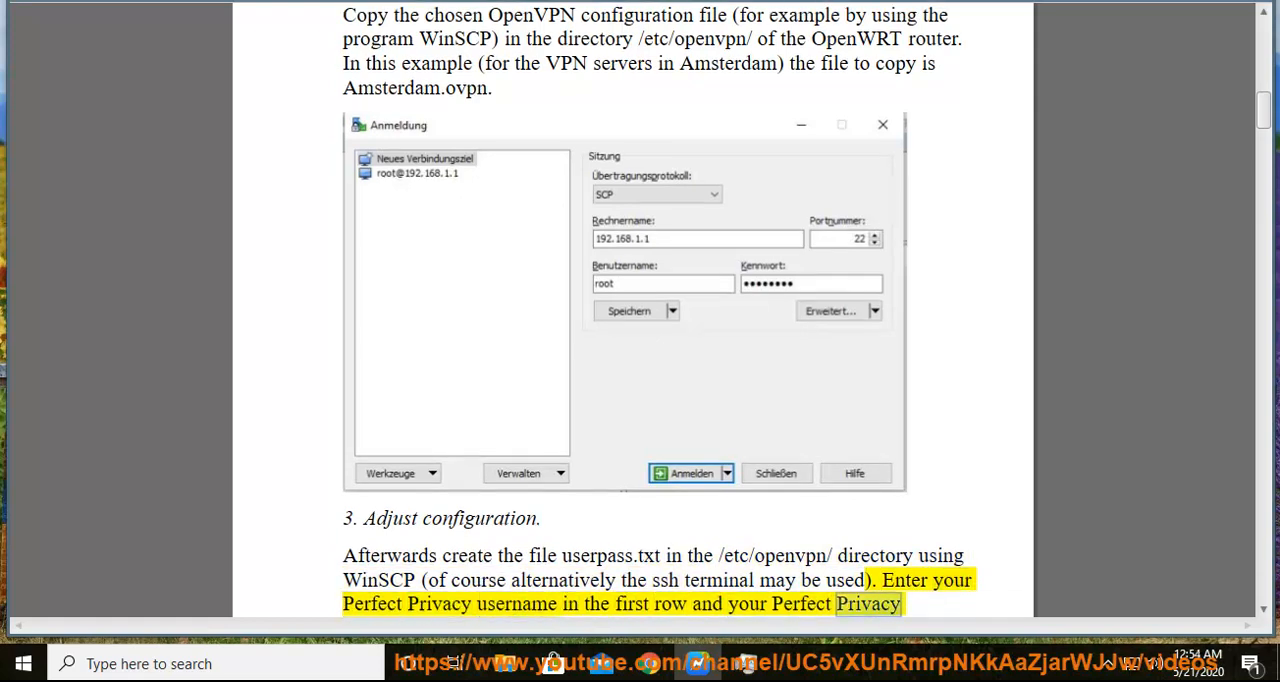
{"action": "scroll", "scroll_direction": "down", "scroll_amount": 3}
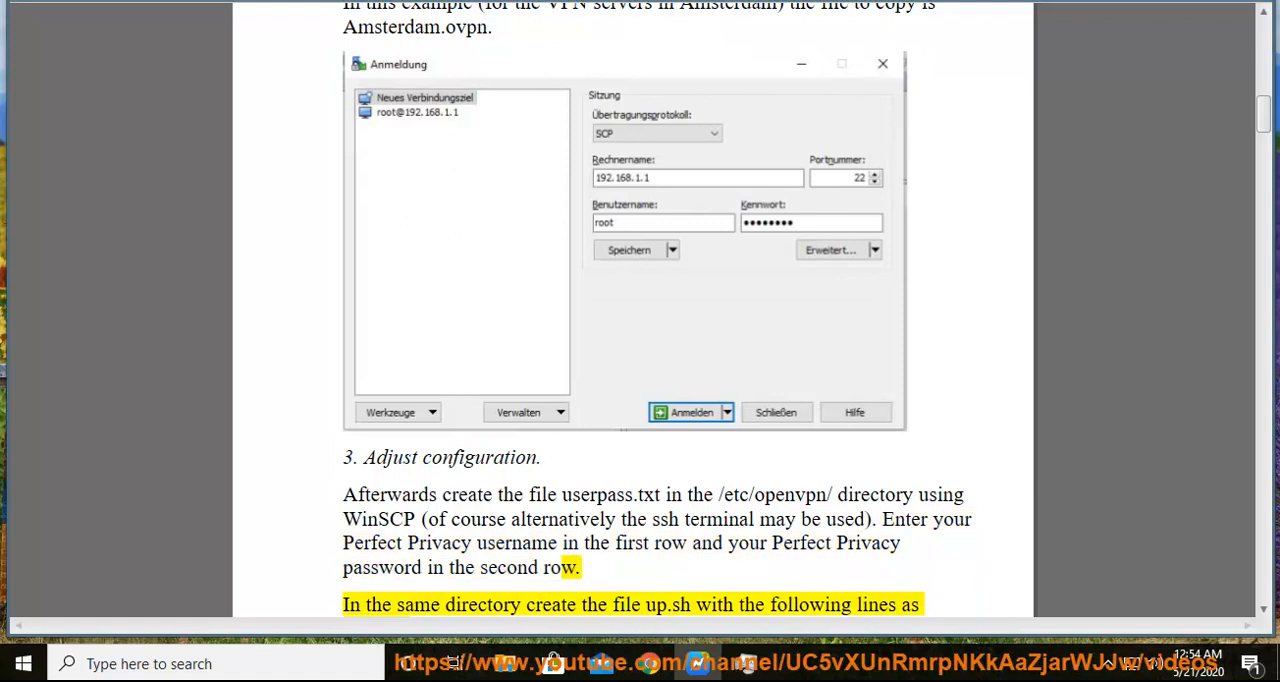
{"action": "double_click", "coordinate": [666, 604]}
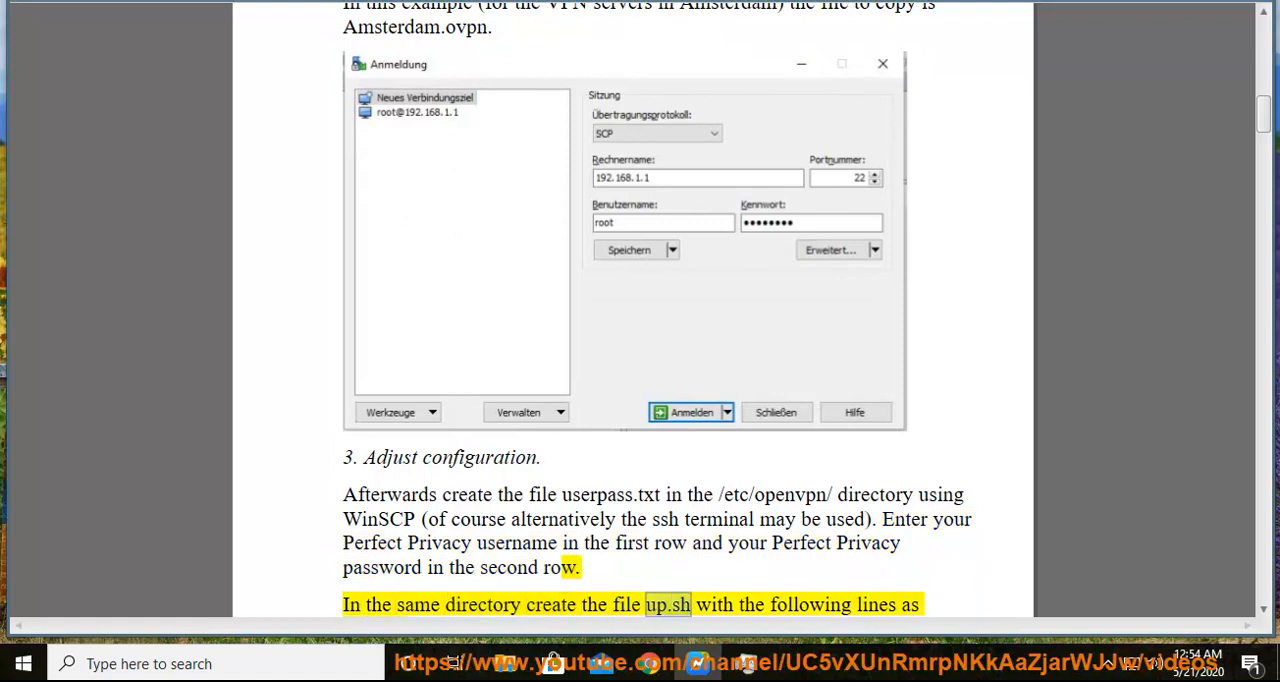
{"action": "scroll", "scroll_direction": "down", "scroll_amount": 3}
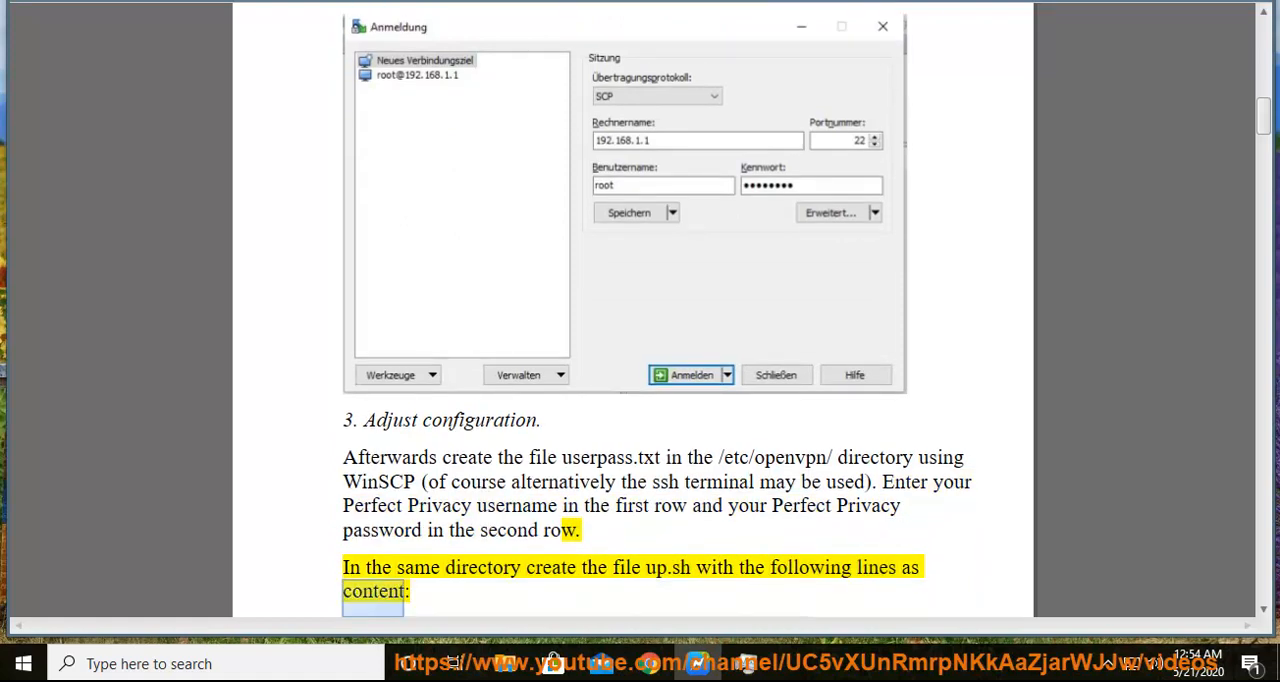
{"action": "scroll", "scroll_direction": "down", "scroll_amount": 3}
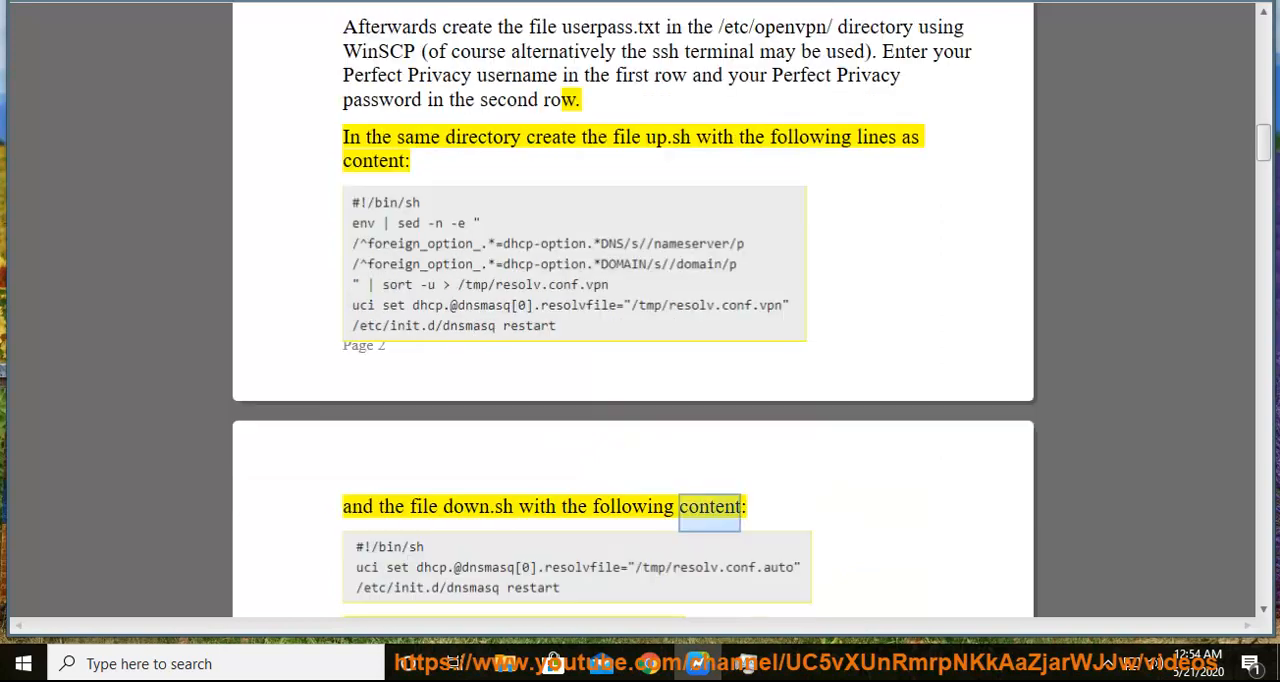
{"action": "scroll", "scroll_direction": "down", "scroll_amount": 3}
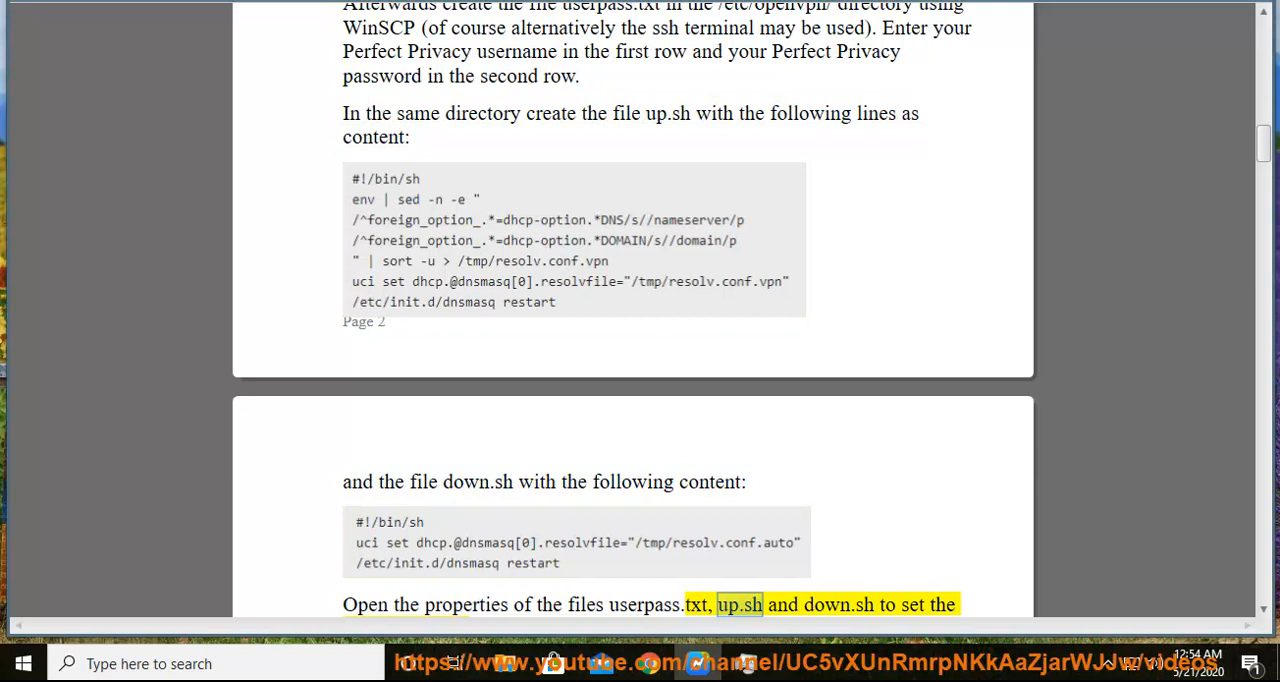
{"action": "scroll", "scroll_direction": "down", "scroll_amount": 3}
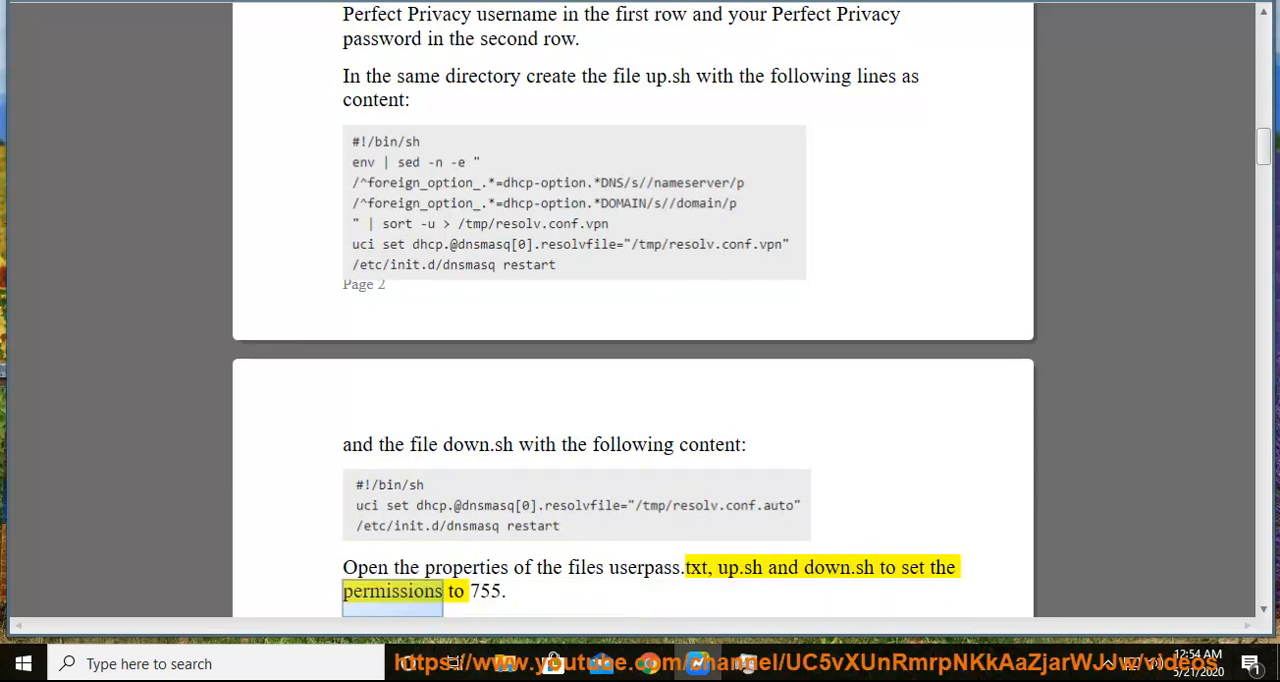
{"action": "scroll", "scroll_direction": "down", "scroll_amount": 3}
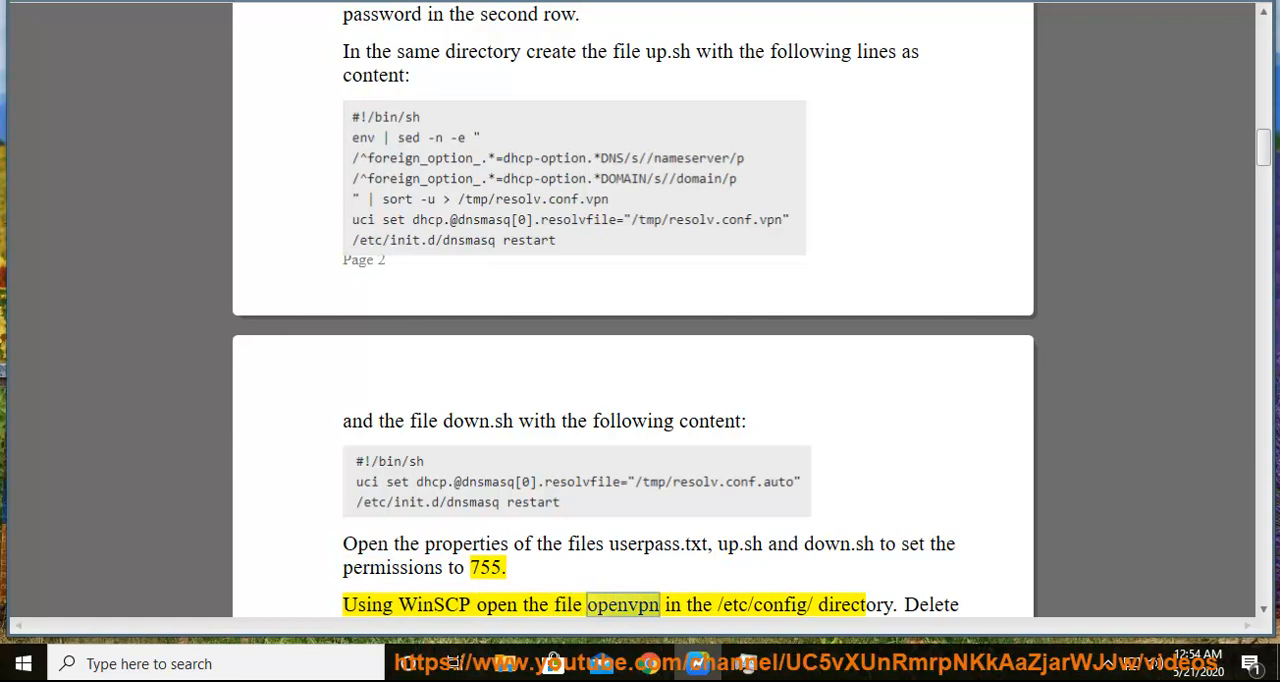
{"action": "double_click", "coordinate": [854, 604]}
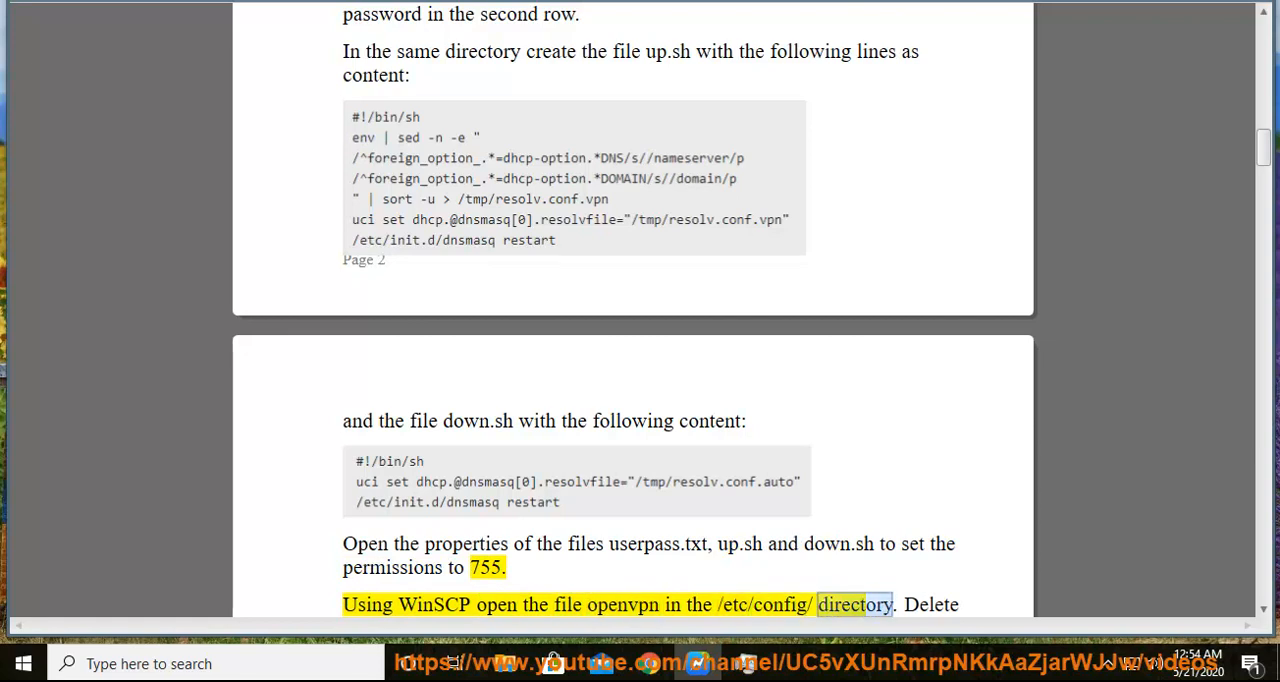
{"action": "scroll", "scroll_direction": "down", "scroll_amount": 3}
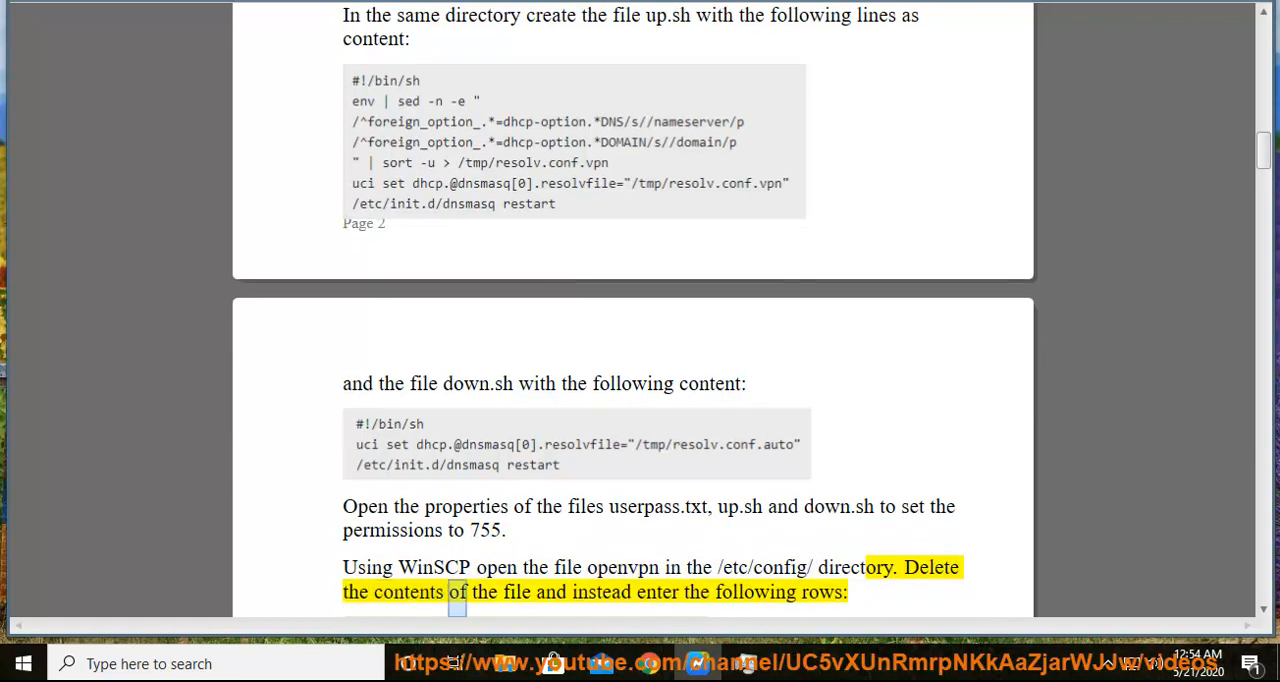
{"action": "scroll", "scroll_direction": "down", "scroll_amount": 3}
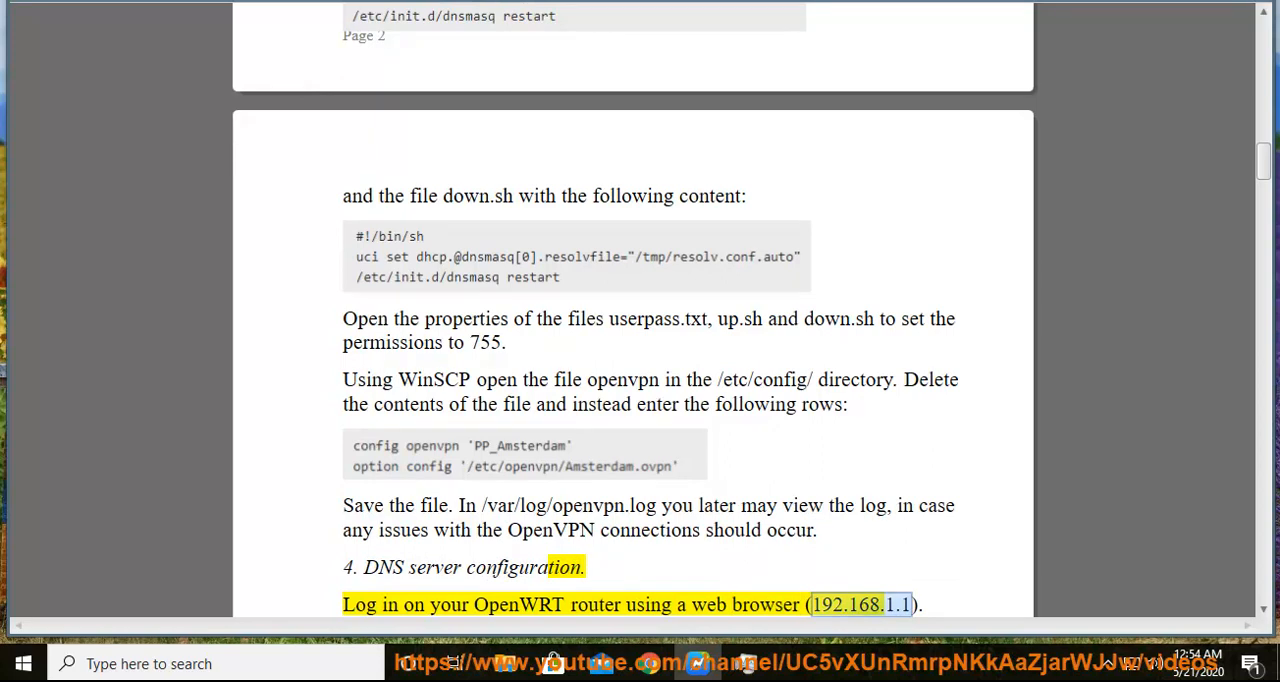
- Read aloud the disable-peer-DNS step and custom DNS servers 8.8.8.8 and 8.8.4.4
{"action": "scroll", "scroll_direction": "down", "scroll_amount": 3}
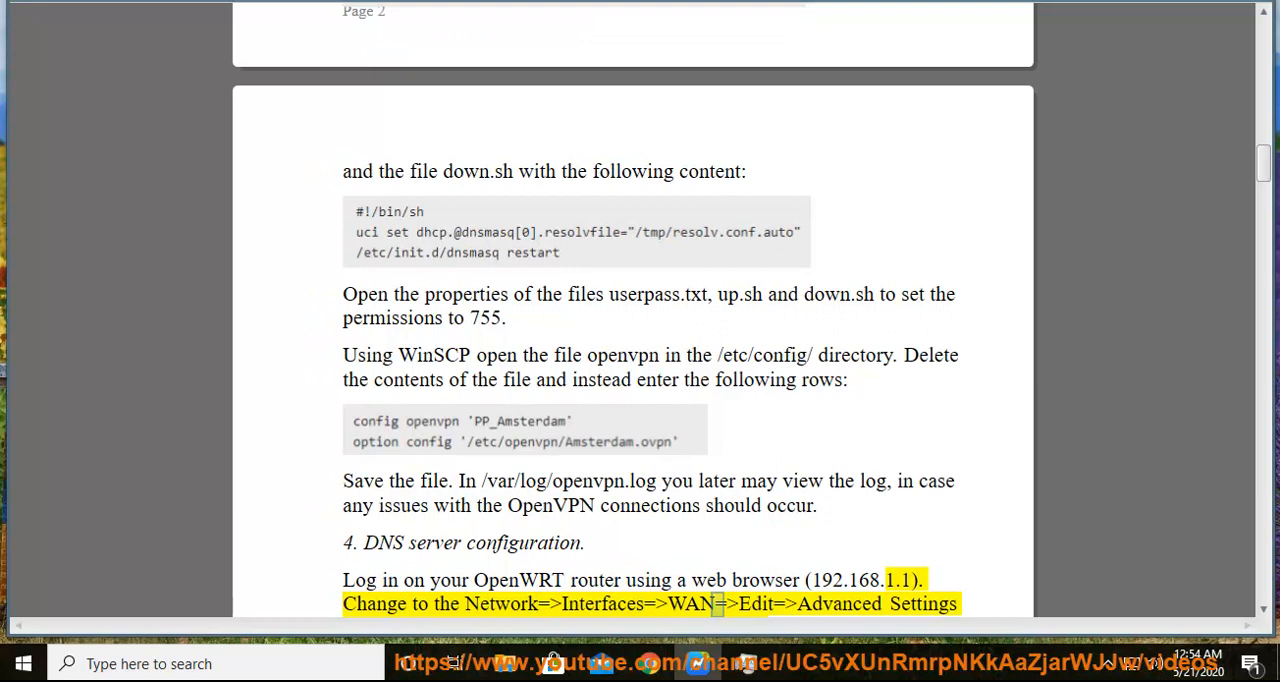
{"action": "scroll", "scroll_direction": "down", "scroll_amount": 3}
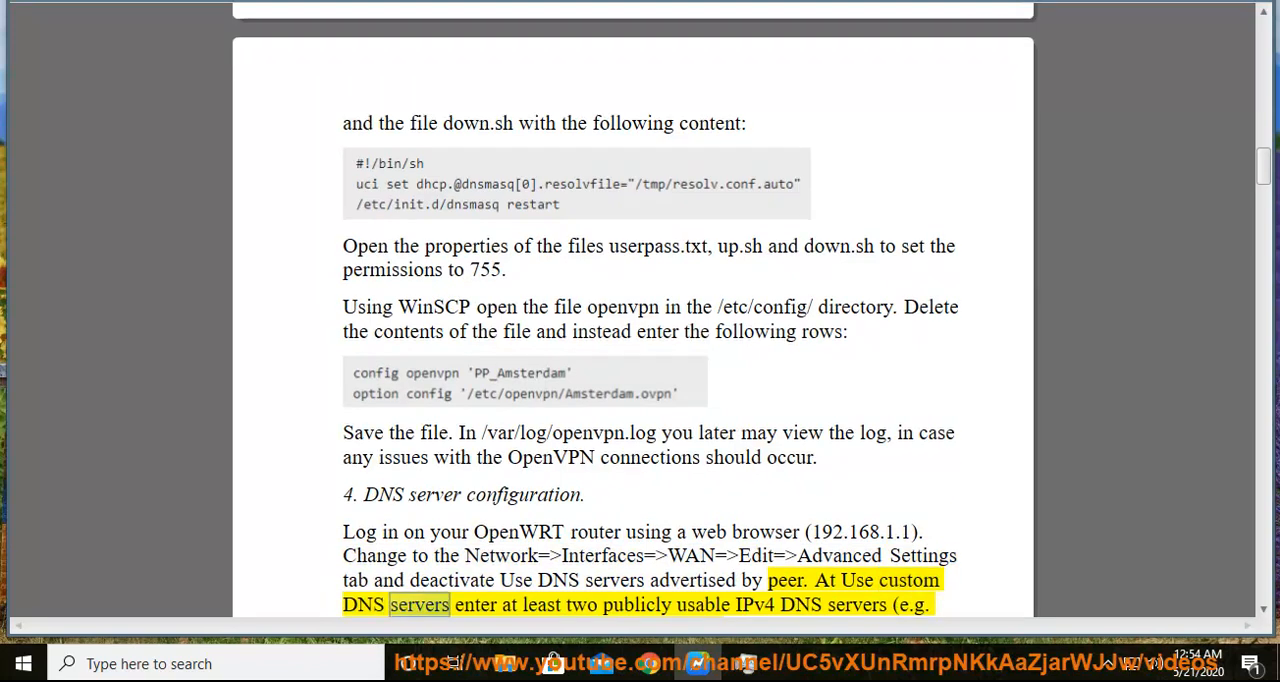
{"action": "double_click", "coordinate": [752, 604]}
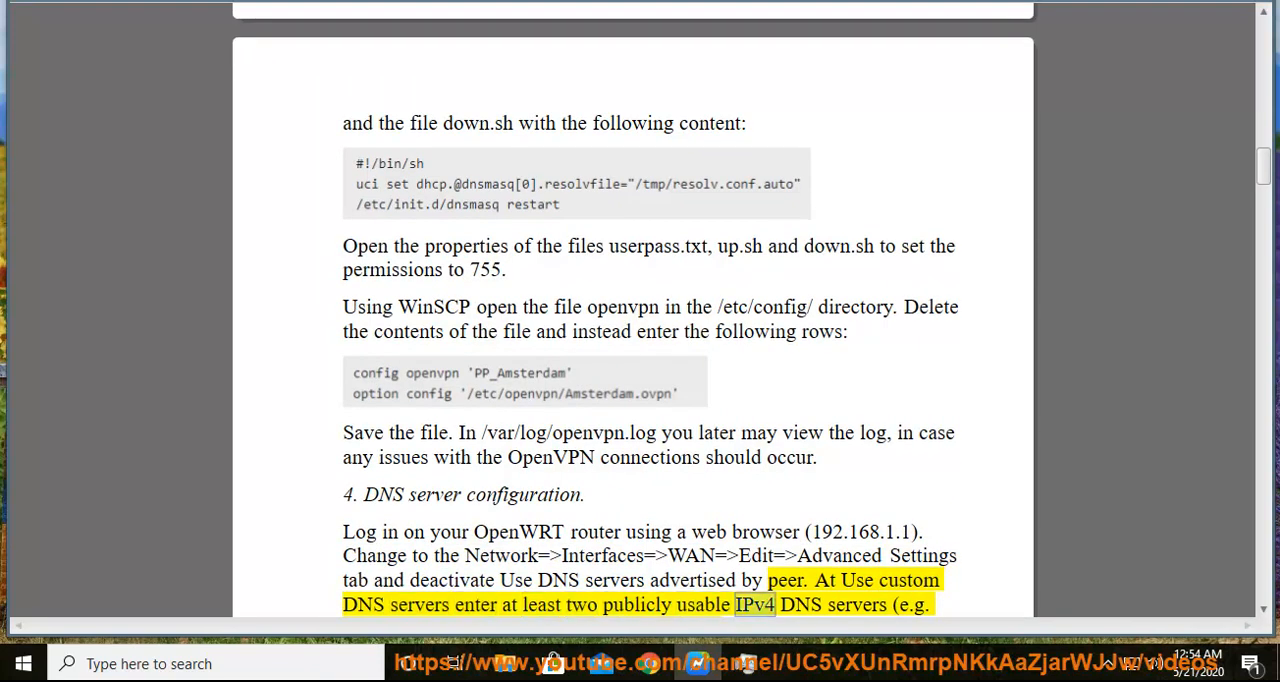
{"action": "scroll", "scroll_direction": "down", "scroll_amount": 3}
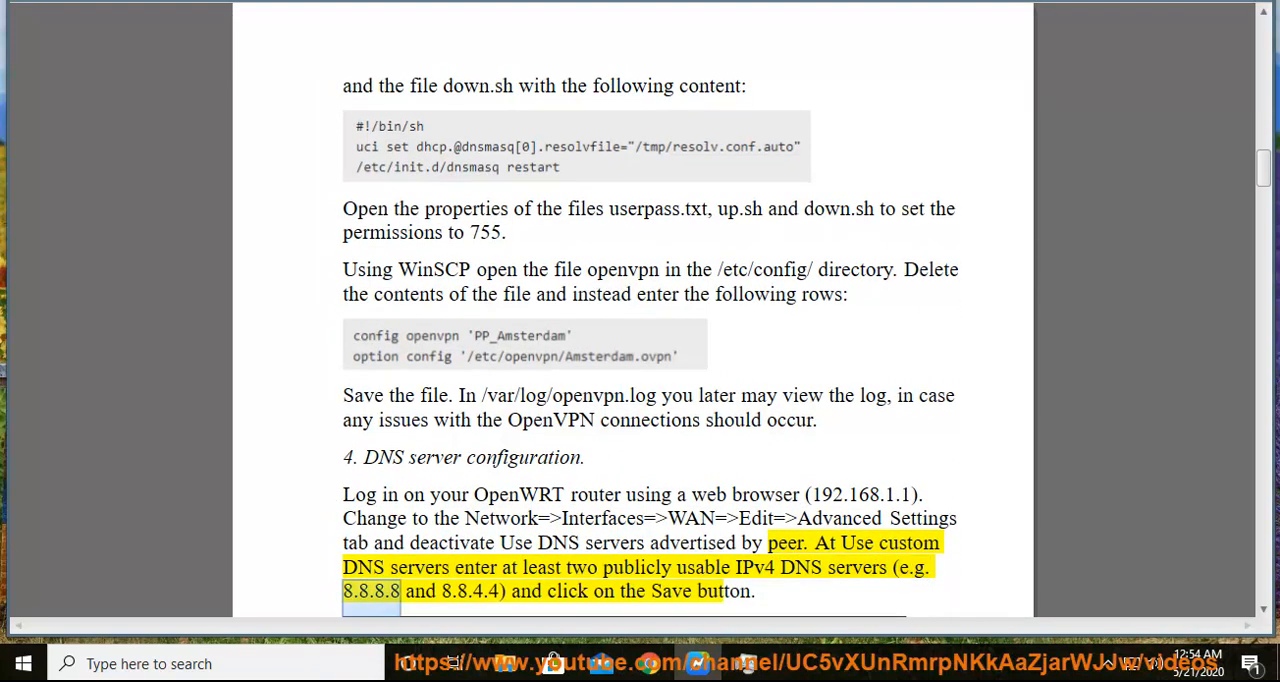
{"action": "double_click", "coordinate": [470, 591]}
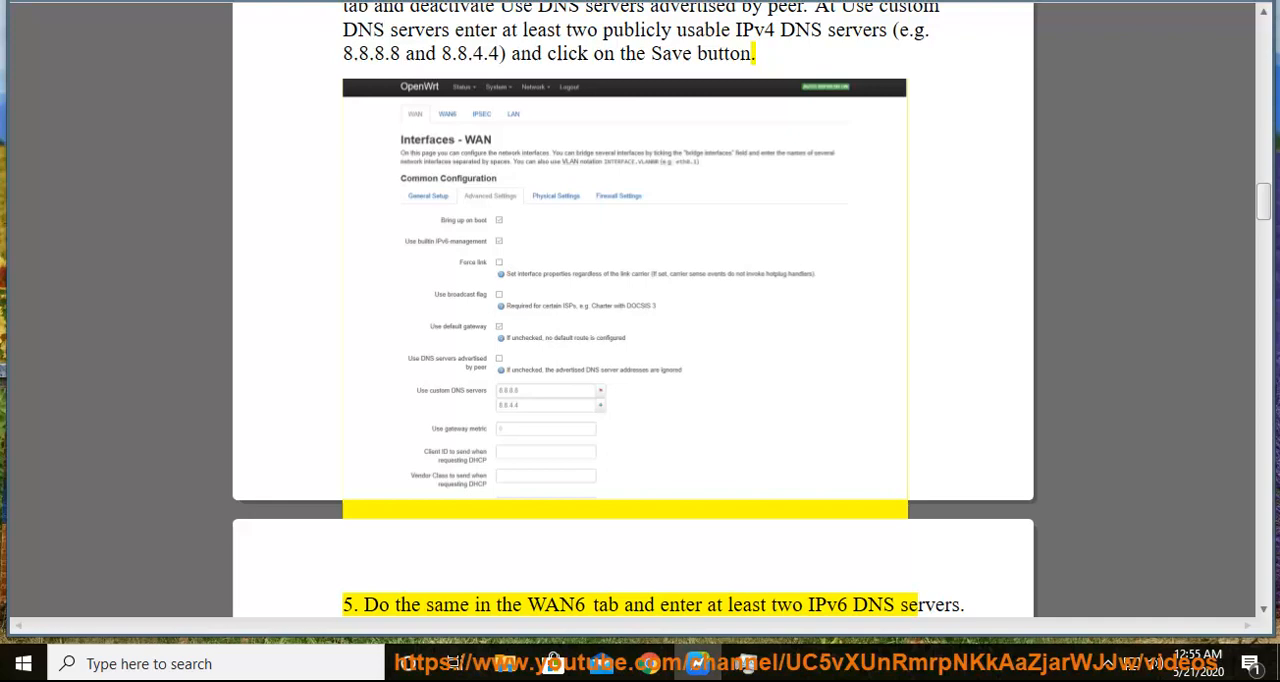
- Read aloud the WAN6 IPv6 DNS servers and Perfect Privacy DNS note, past the screenshot
{"action": "double_click", "coordinate": [786, 604]}
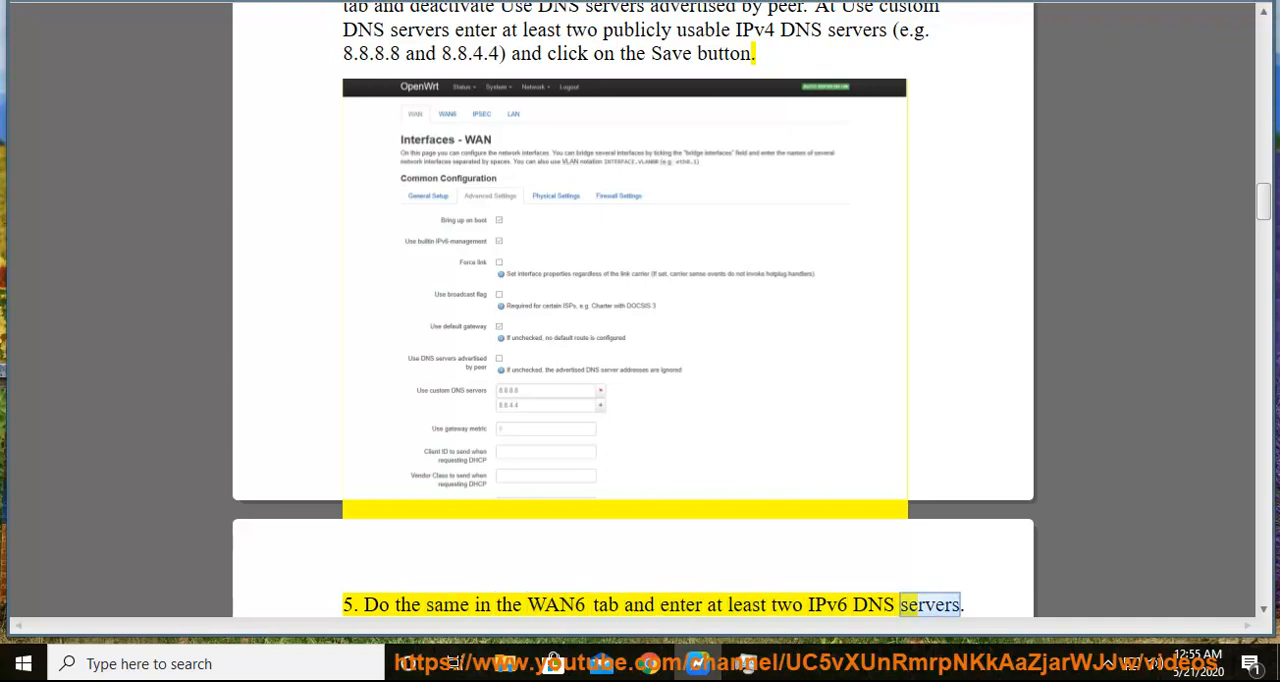
{"action": "scroll", "scroll_direction": "down", "scroll_amount": 3}
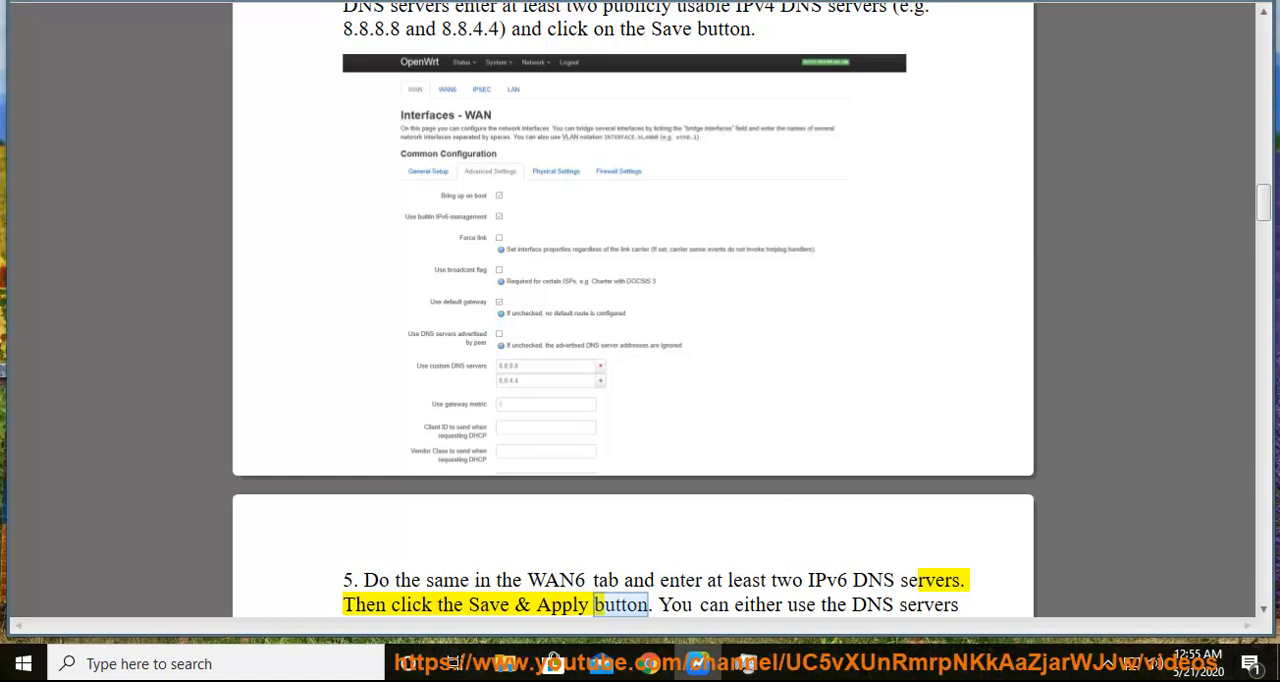
{"action": "scroll", "scroll_direction": "down", "scroll_amount": 3}
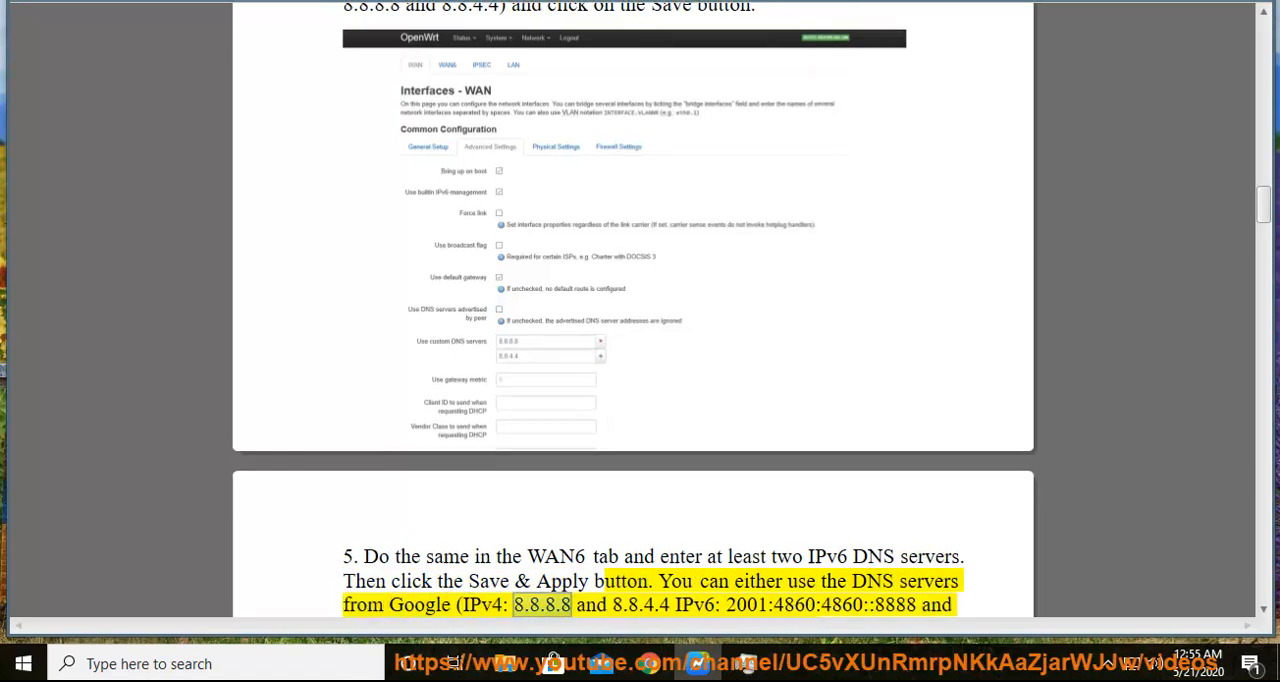
{"action": "double_click", "coordinate": [640, 604]}
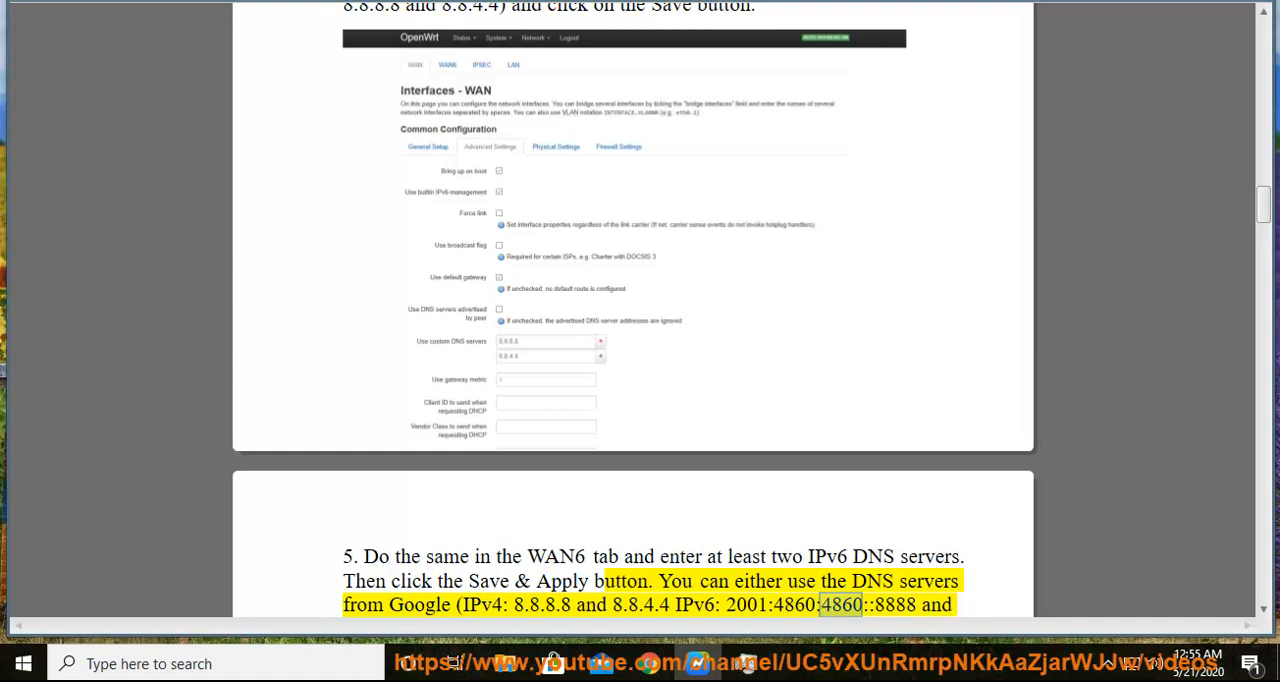
{"action": "scroll", "scroll_direction": "down", "scroll_amount": 3}
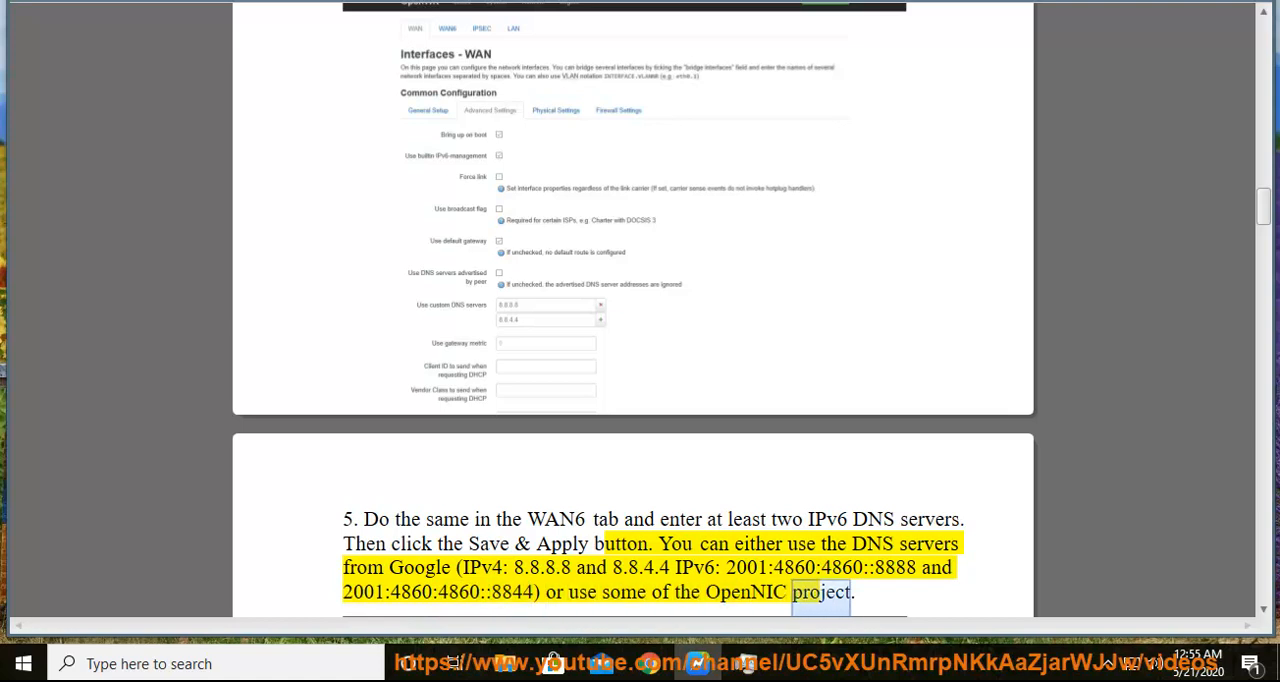
{"action": "scroll", "scroll_direction": "down", "scroll_amount": 3}
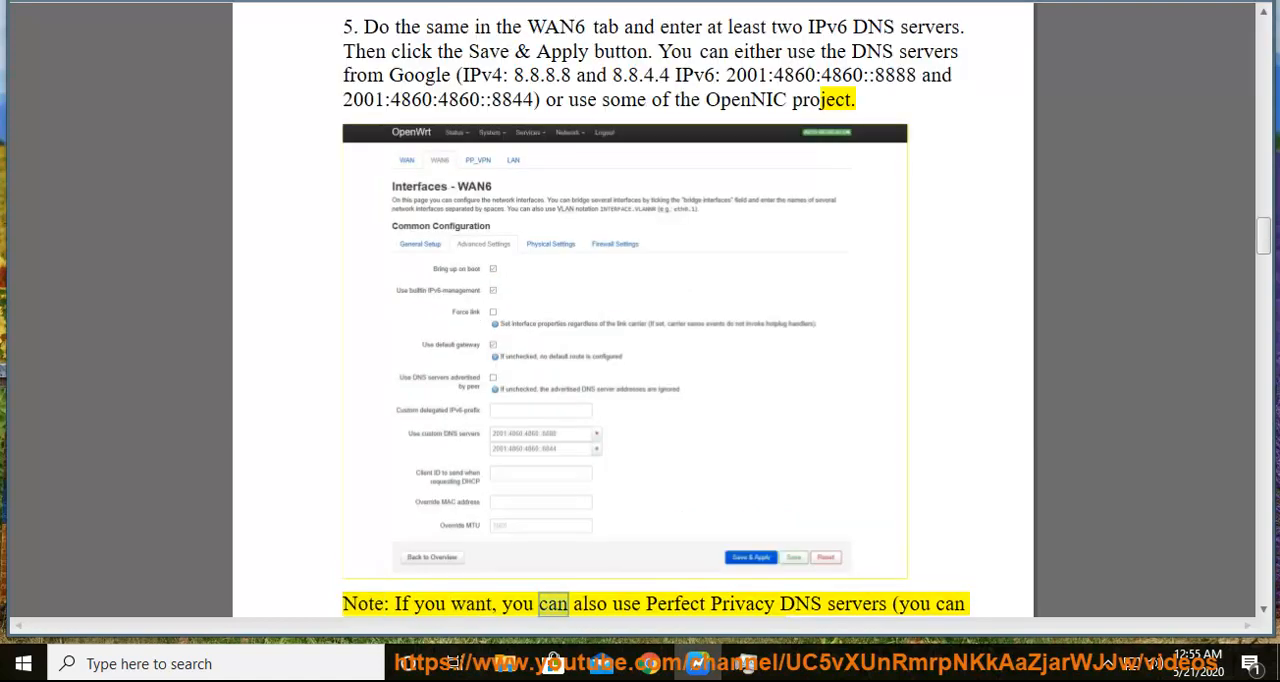
{"action": "double_click", "coordinate": [856, 603]}
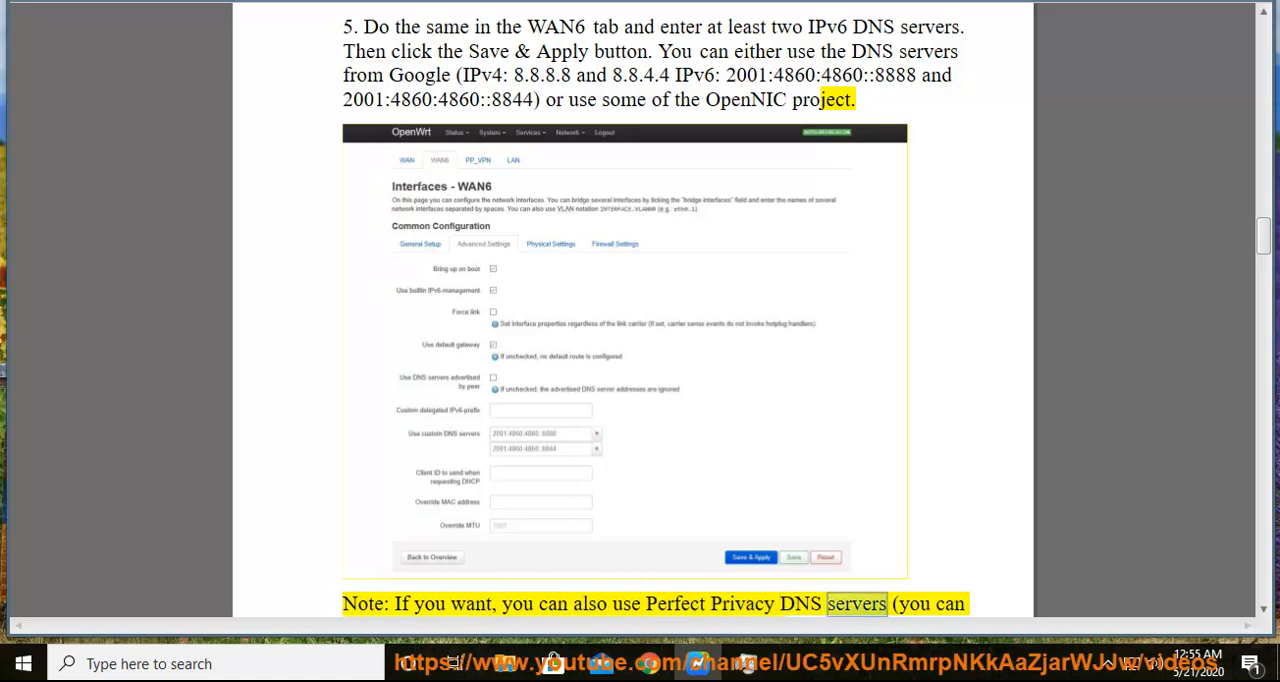
{"action": "scroll", "scroll_direction": "down", "scroll_amount": 3}
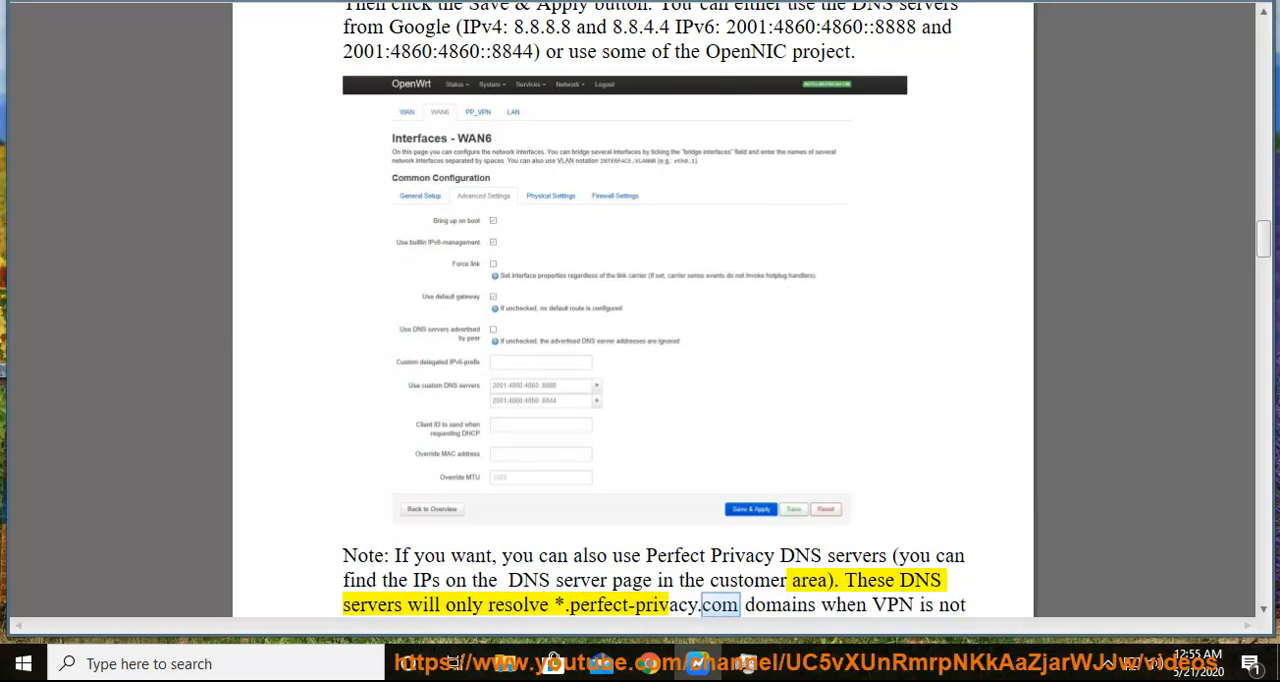
{"action": "scroll", "scroll_direction": "down", "scroll_amount": 3}
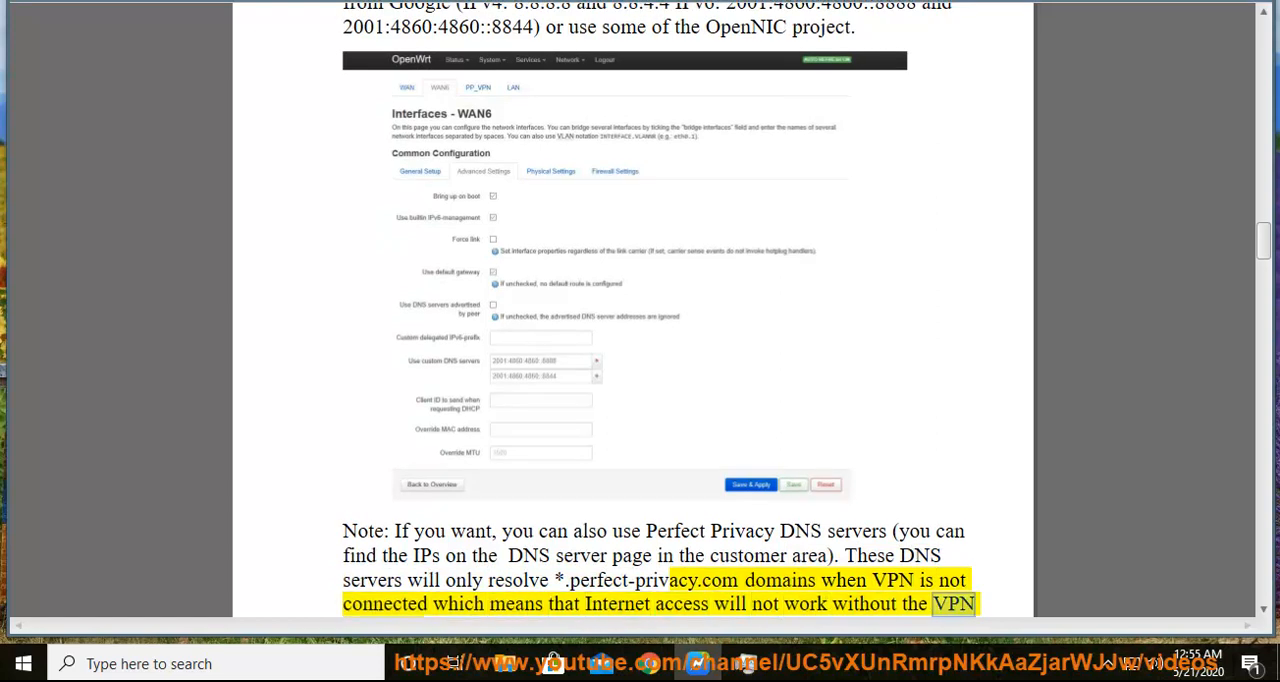
{"action": "scroll", "scroll_direction": "down", "scroll_amount": 3}
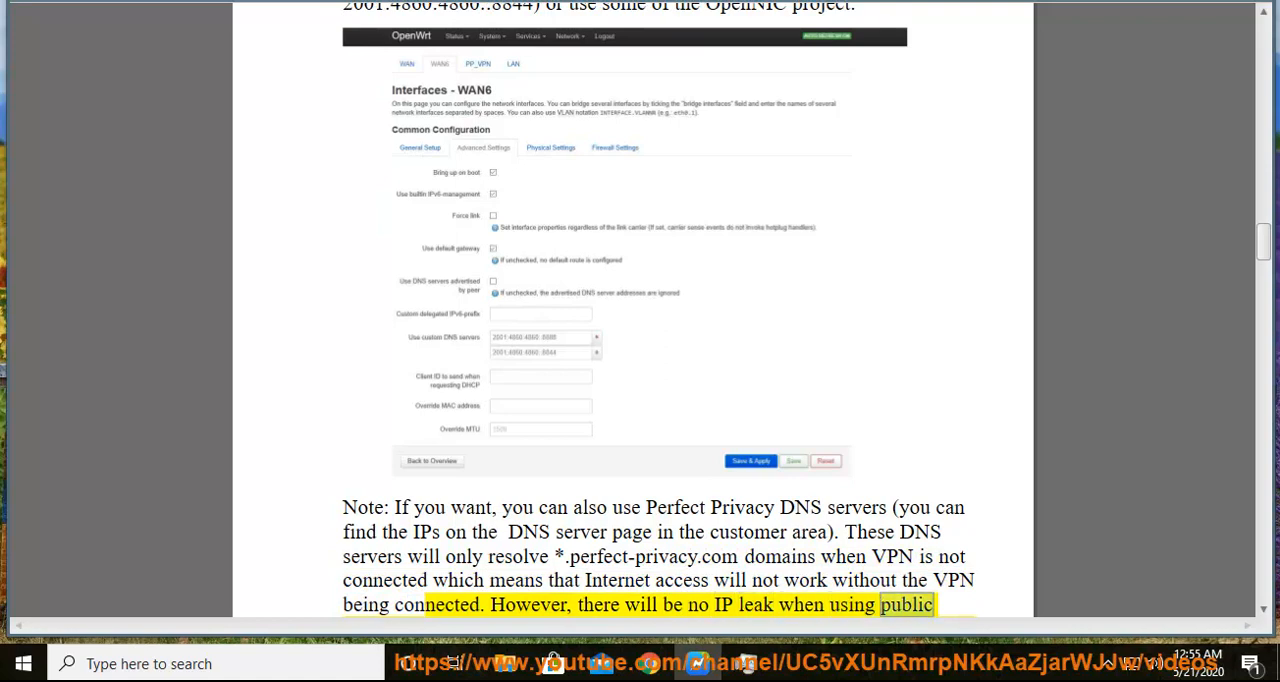
{"action": "scroll", "scroll_direction": "down", "scroll_amount": 3}
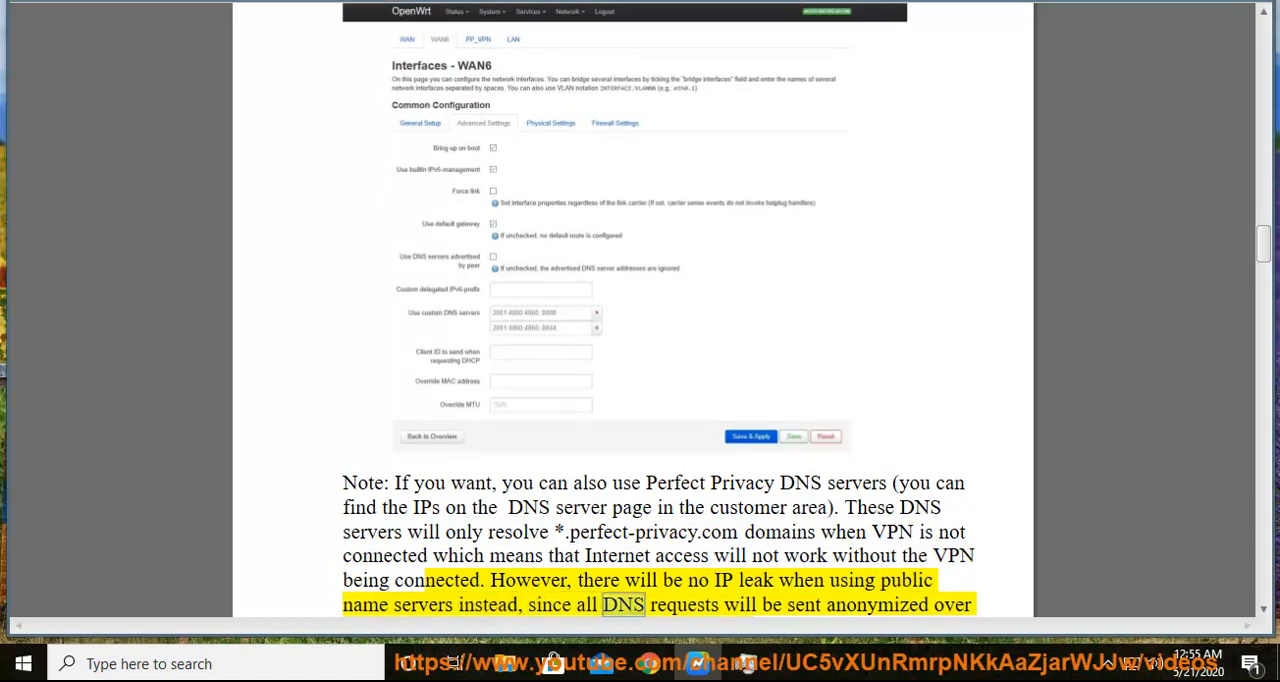
{"action": "double_click", "coordinate": [876, 605]}
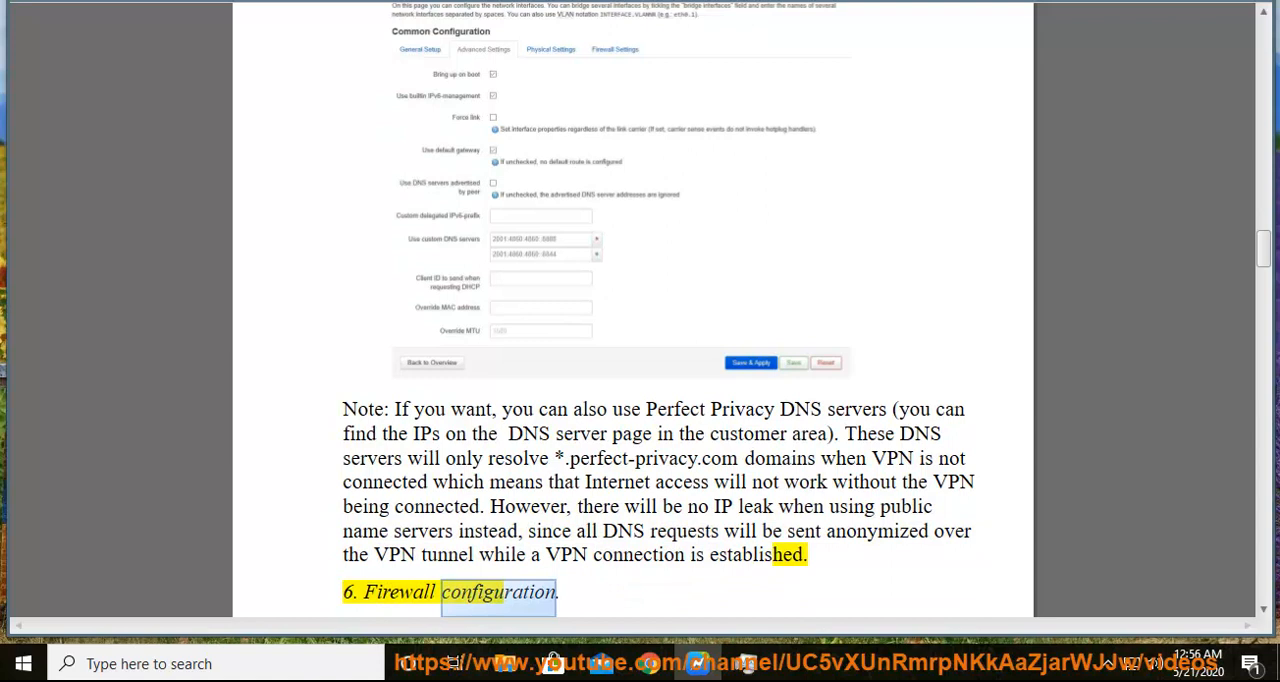
- Read aloud creating the PP_VPN interface and assigning the PP_Firewall zone
{"action": "scroll", "scroll_direction": "down", "scroll_amount": 3}
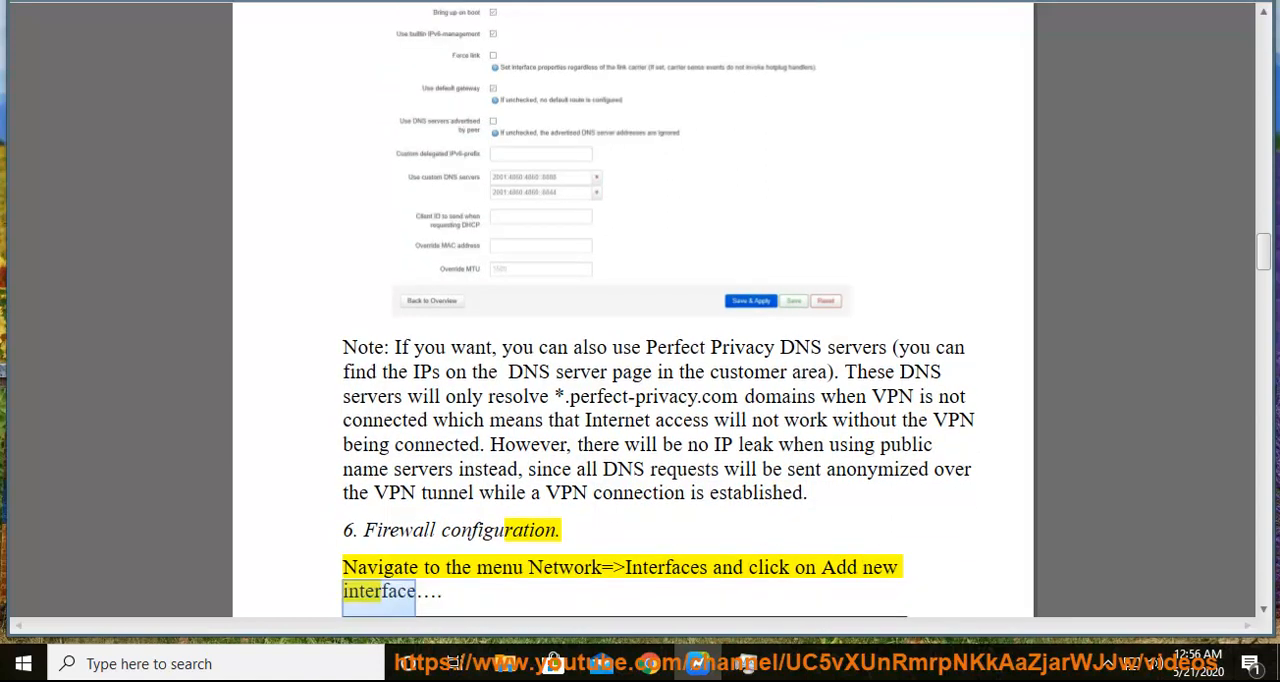
{"action": "scroll", "scroll_direction": "down", "scroll_amount": 3}
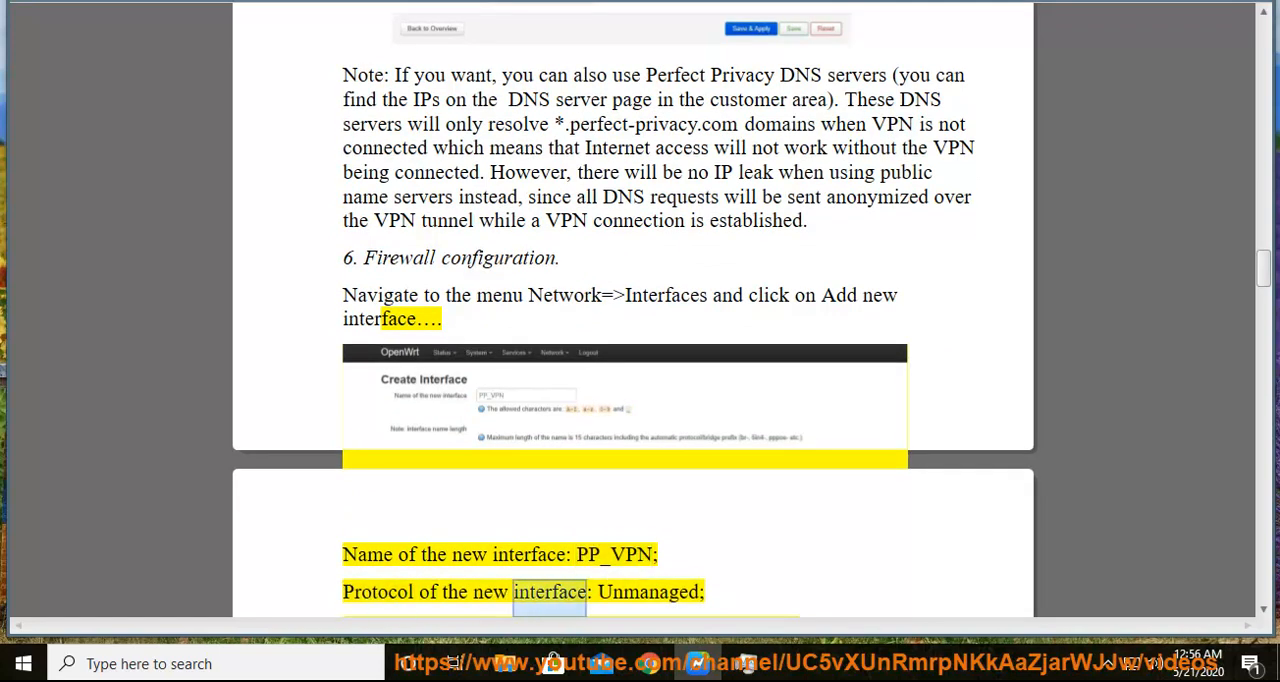
{"action": "scroll", "scroll_direction": "down", "scroll_amount": 3}
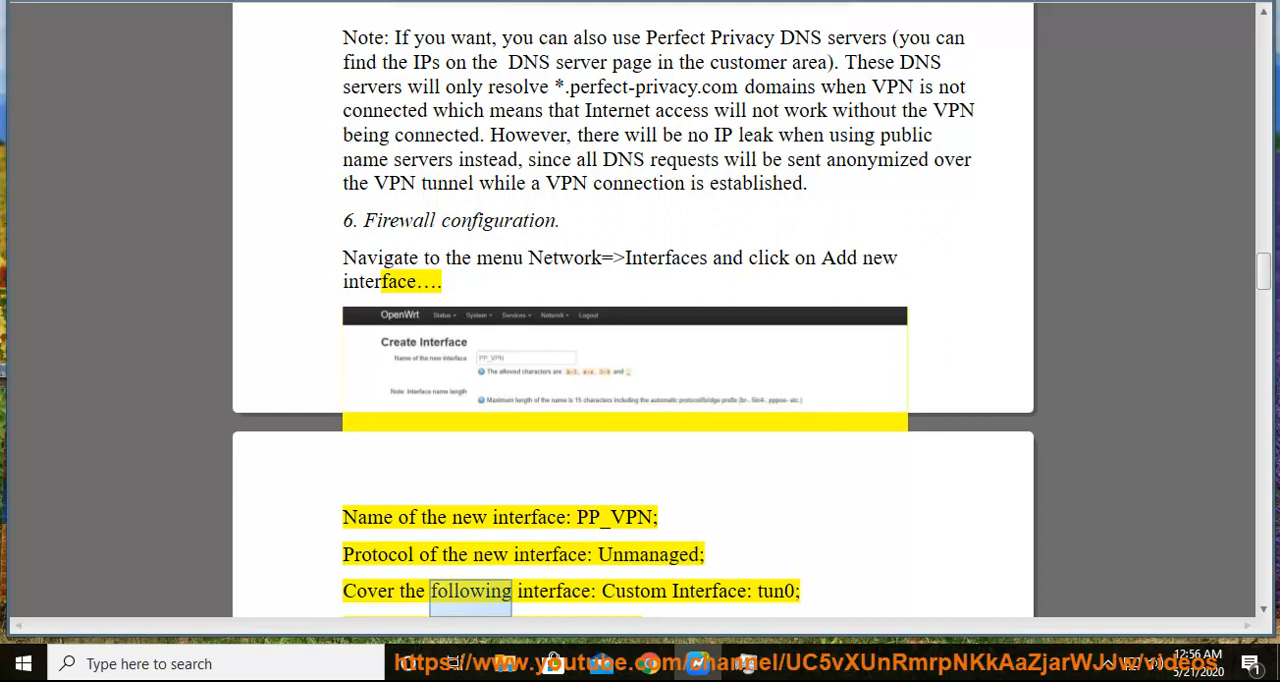
{"action": "double_click", "coordinate": [709, 591]}
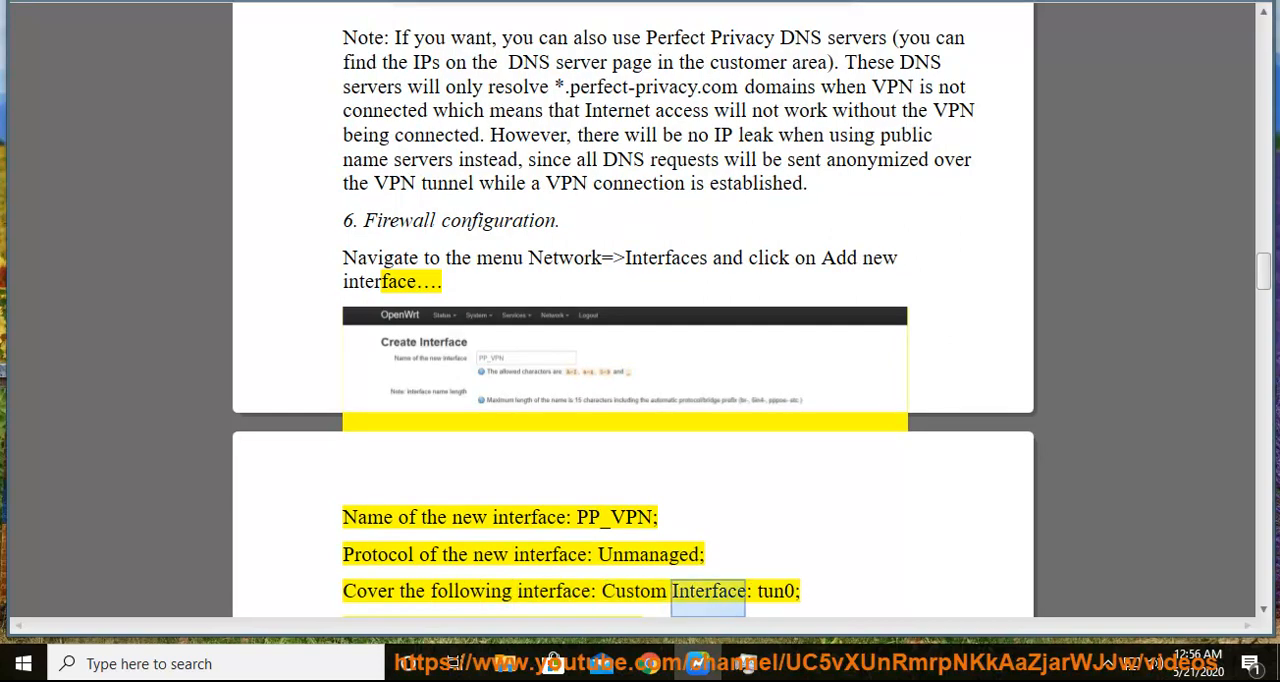
{"action": "scroll", "scroll_direction": "down", "scroll_amount": 3}
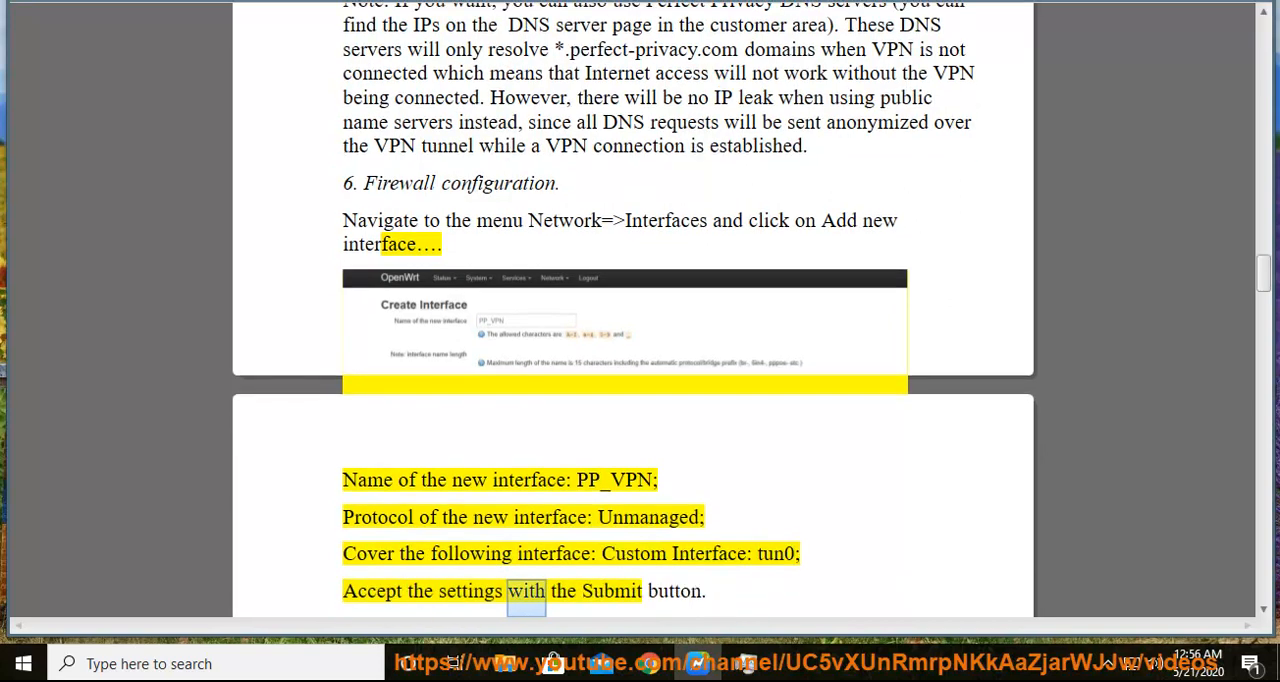
{"action": "scroll", "scroll_direction": "down", "scroll_amount": 3}
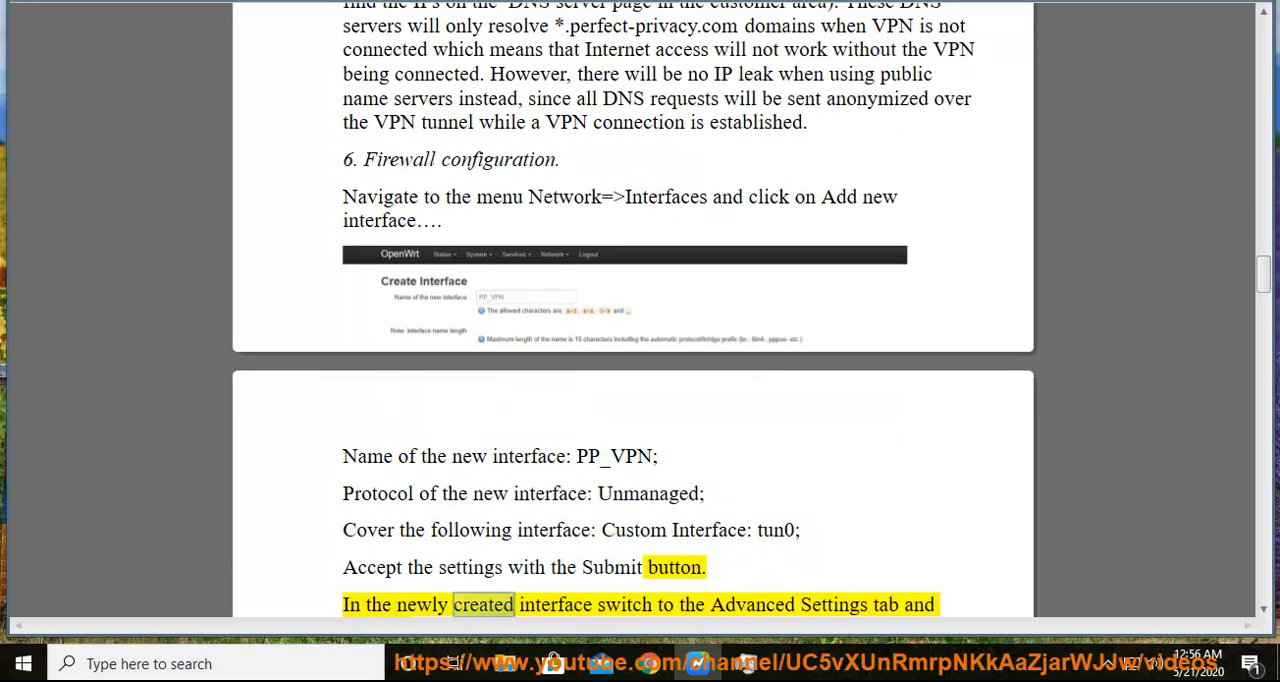
{"action": "scroll", "scroll_direction": "down", "scroll_amount": 3}
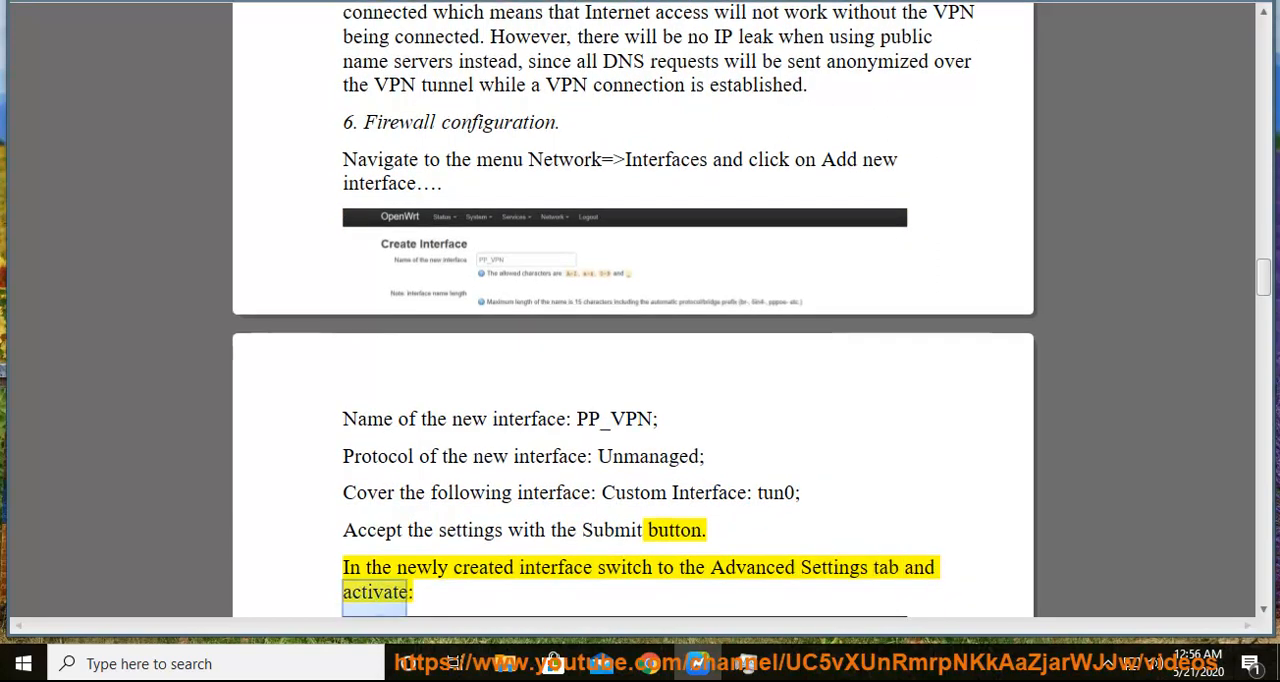
{"action": "scroll", "scroll_direction": "down", "scroll_amount": 3}
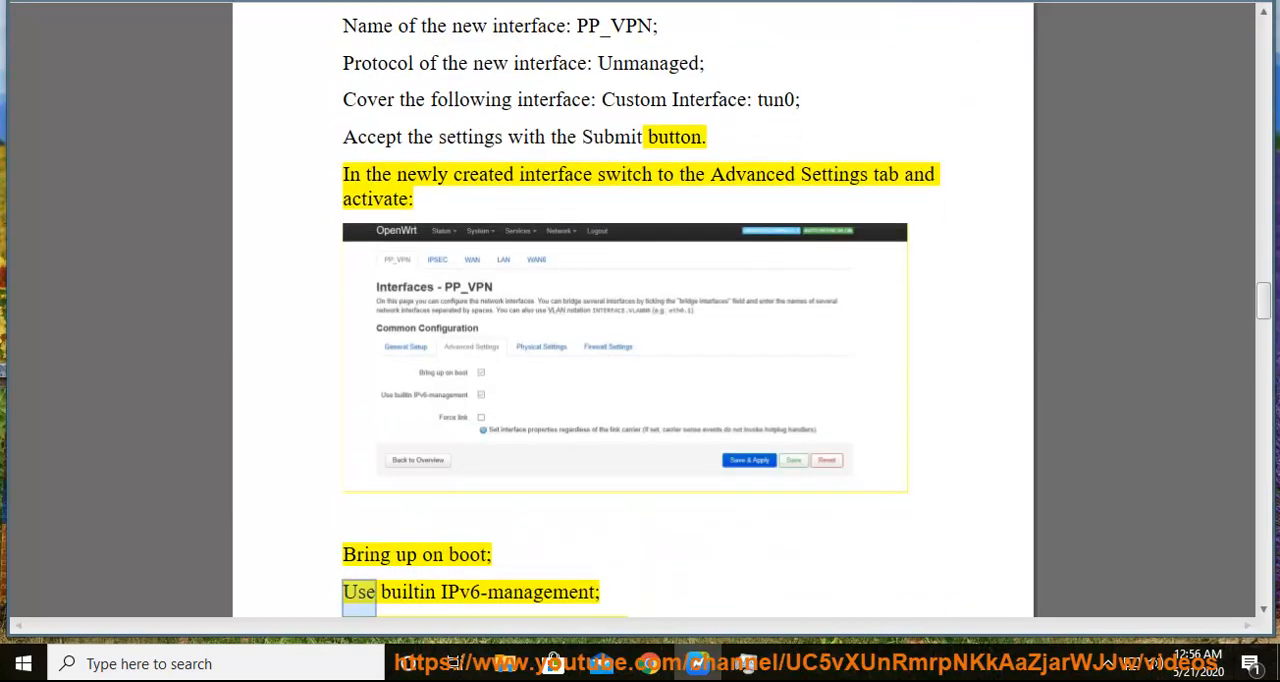
{"action": "scroll", "scroll_direction": "down", "scroll_amount": 3}
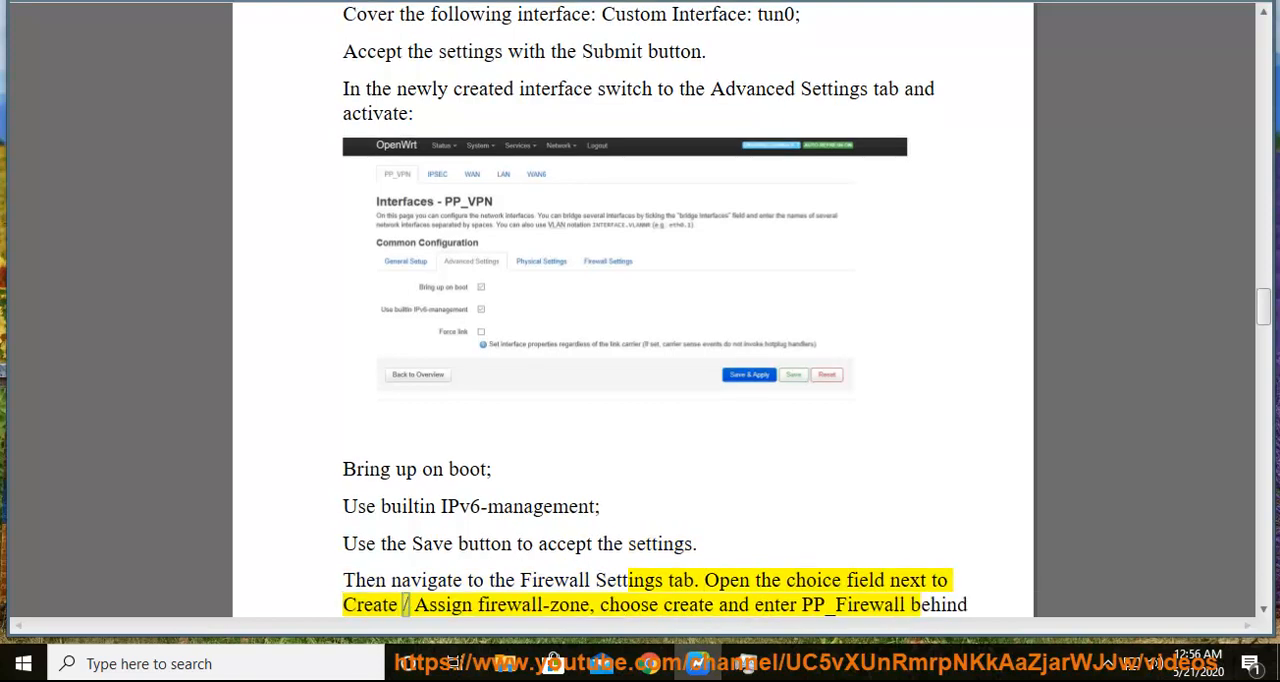
{"action": "double_click", "coordinate": [688, 604]}
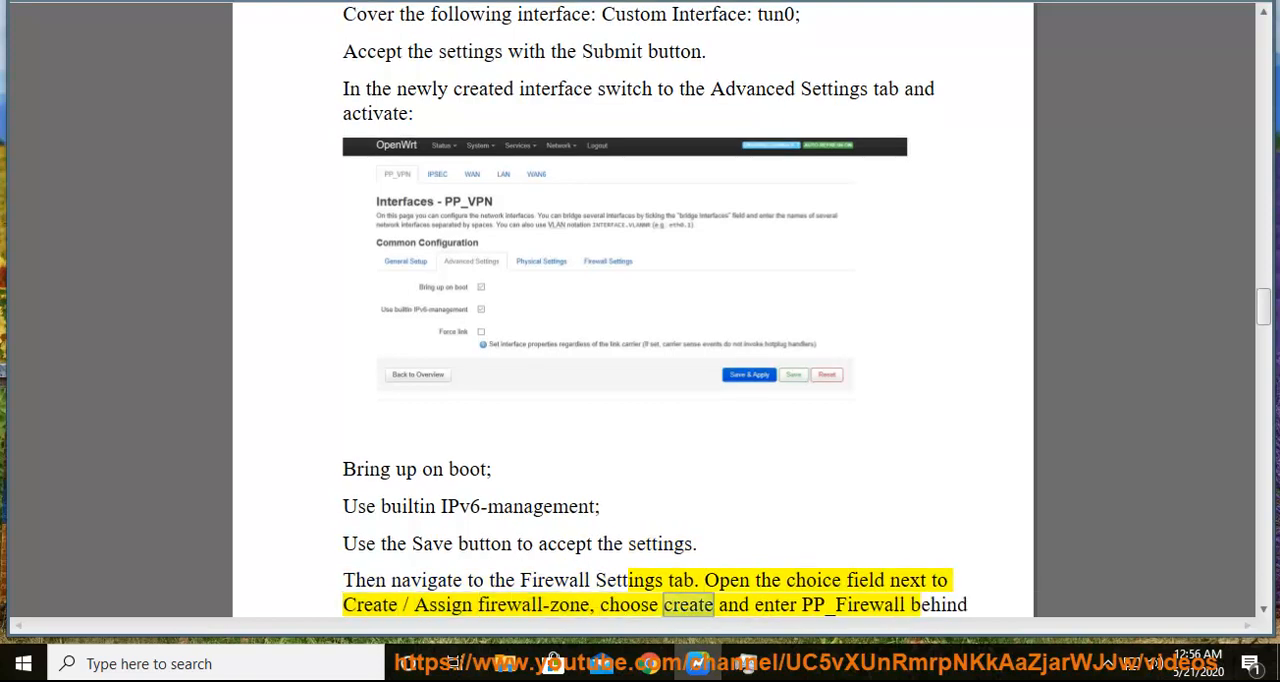
{"action": "scroll", "scroll_direction": "down", "scroll_amount": 3}
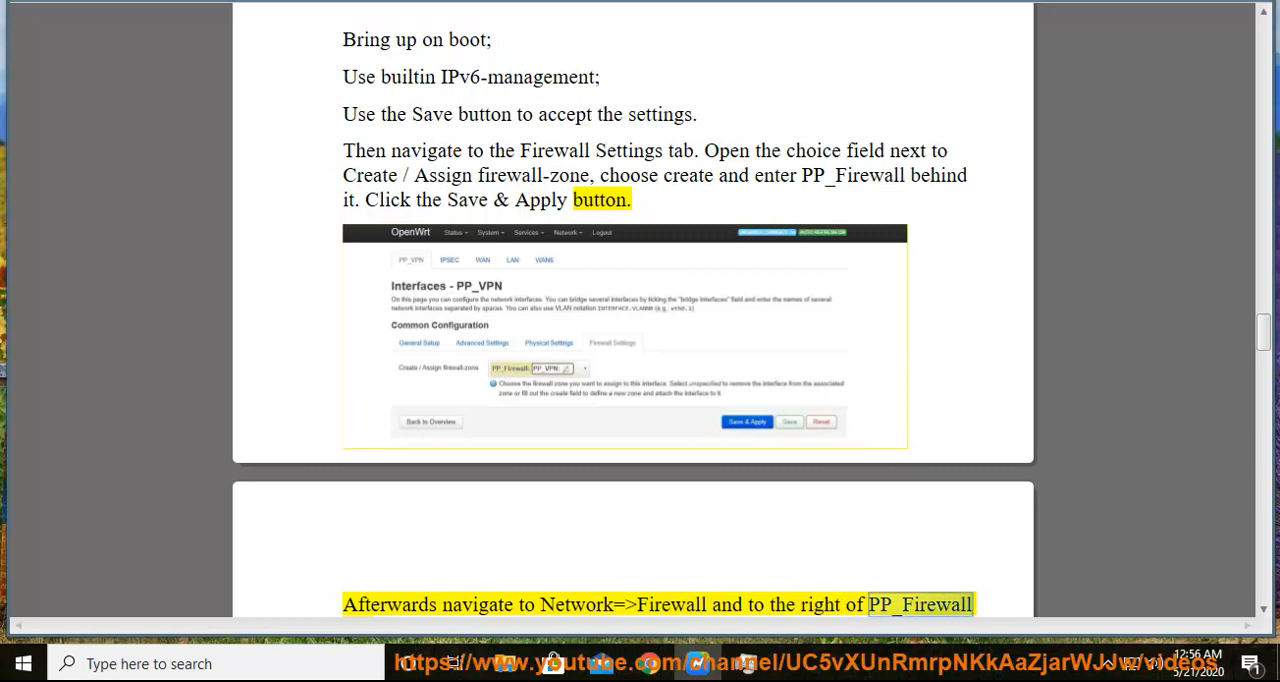
- Read aloud the PP_Firewall zone settings list and Inter-Zone Forwarding, reaching section 7
{"action": "scroll", "scroll_direction": "down", "scroll_amount": 3}
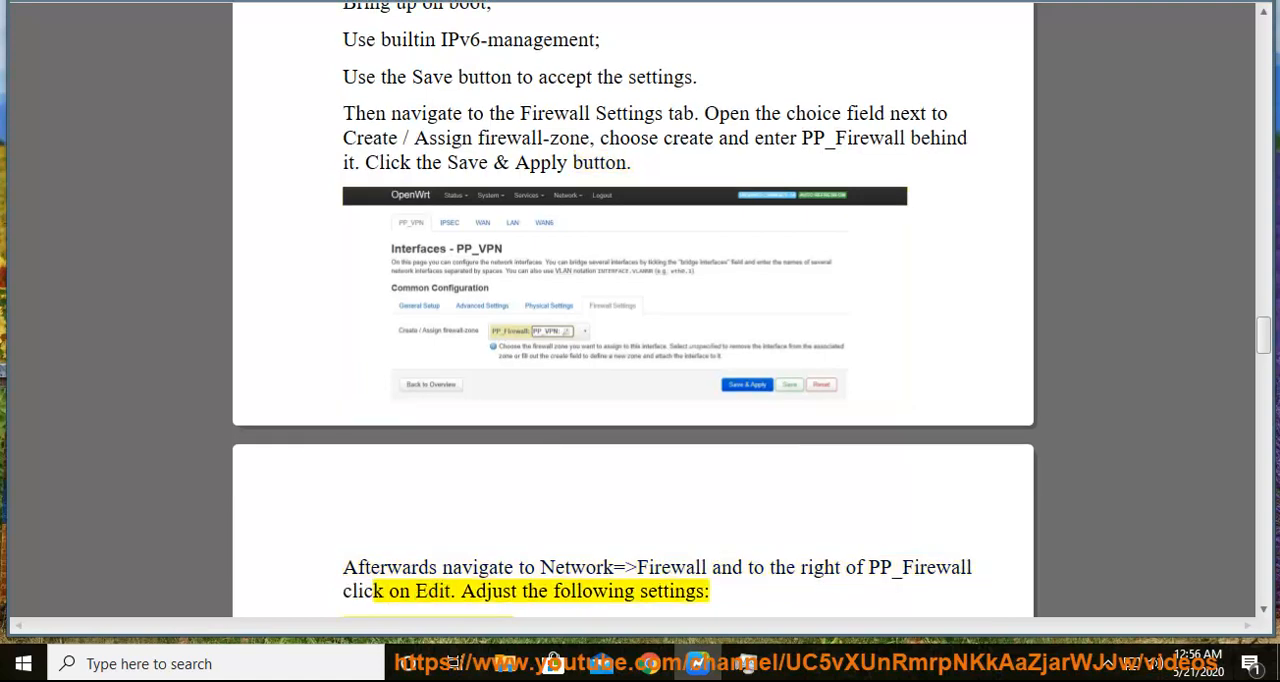
{"action": "scroll", "scroll_direction": "down", "scroll_amount": 3}
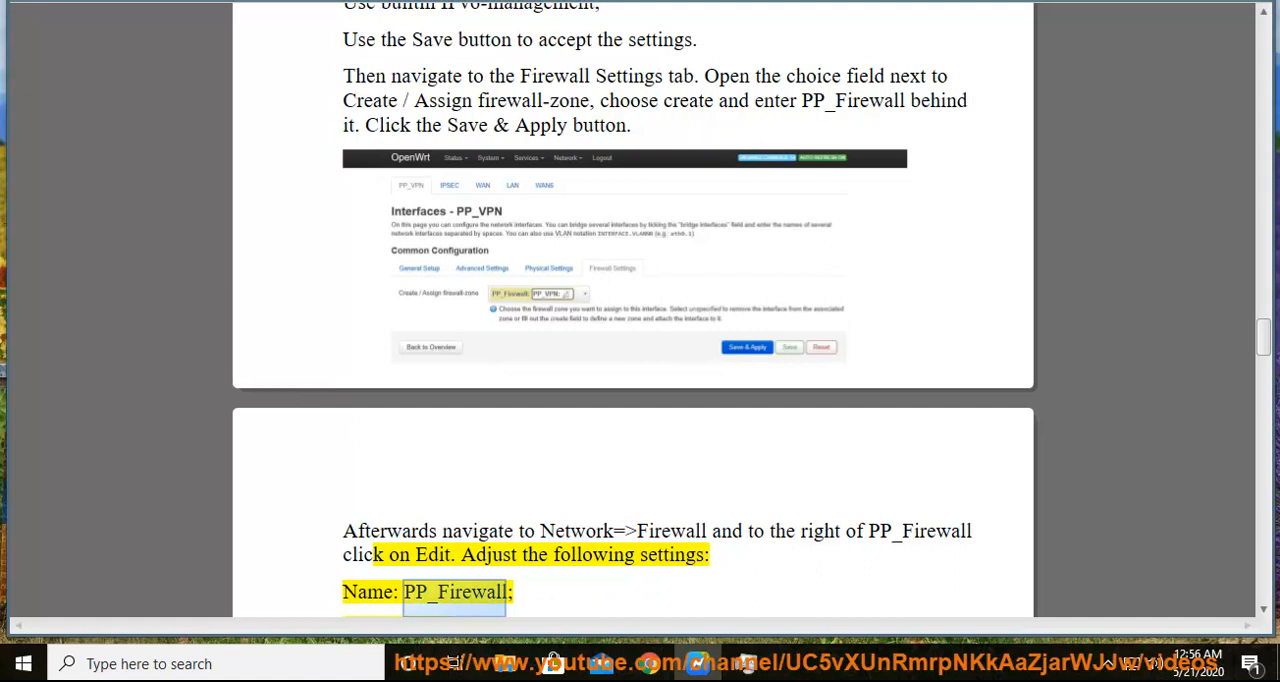
{"action": "scroll", "scroll_direction": "down", "scroll_amount": 3}
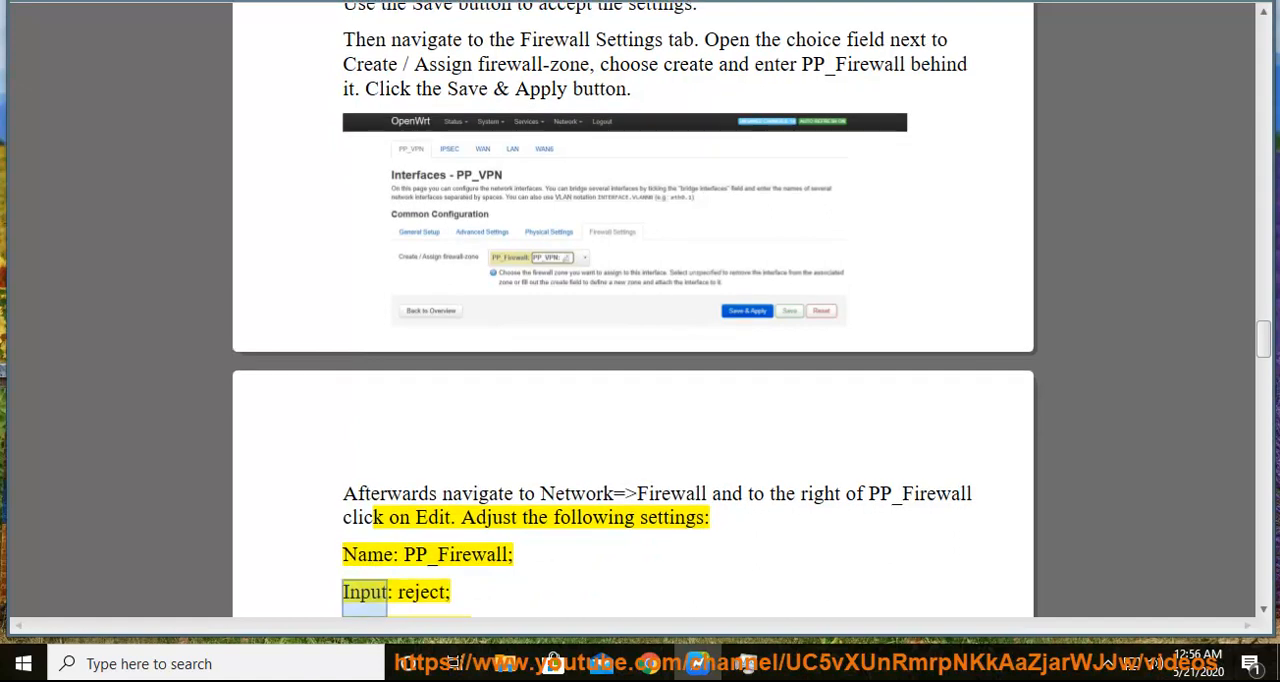
{"action": "scroll", "scroll_direction": "down", "scroll_amount": 3}
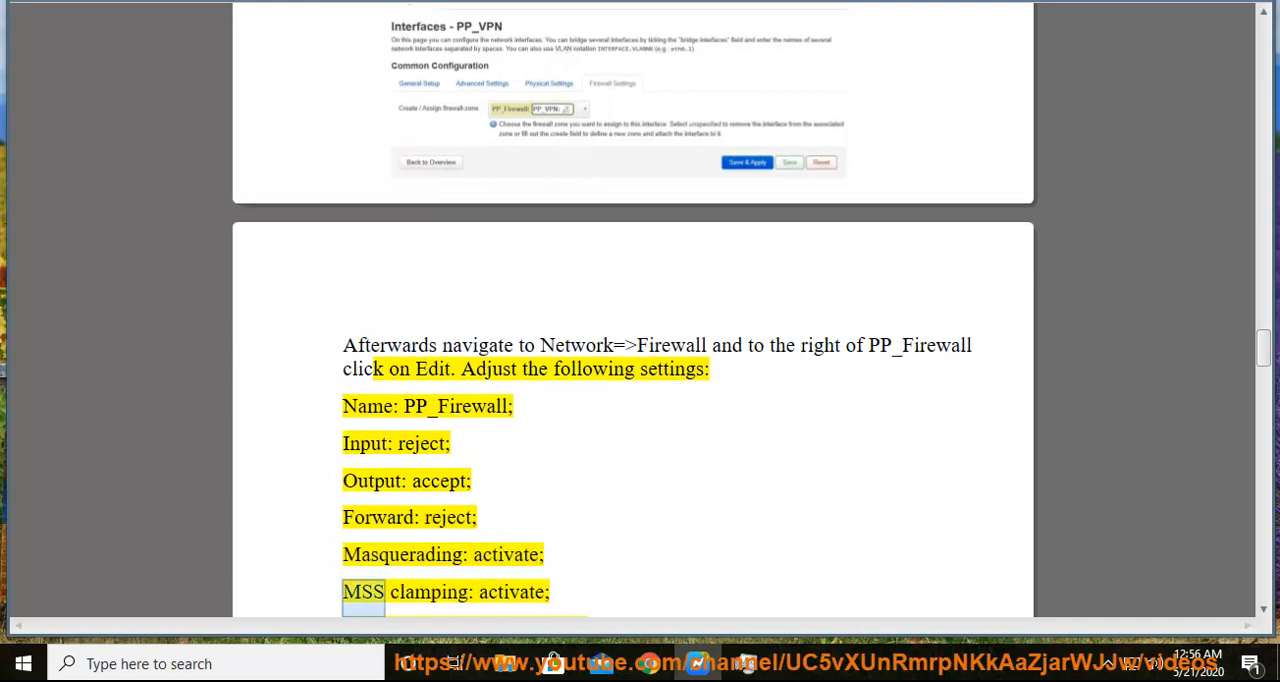
{"action": "scroll", "scroll_direction": "down", "scroll_amount": 3}
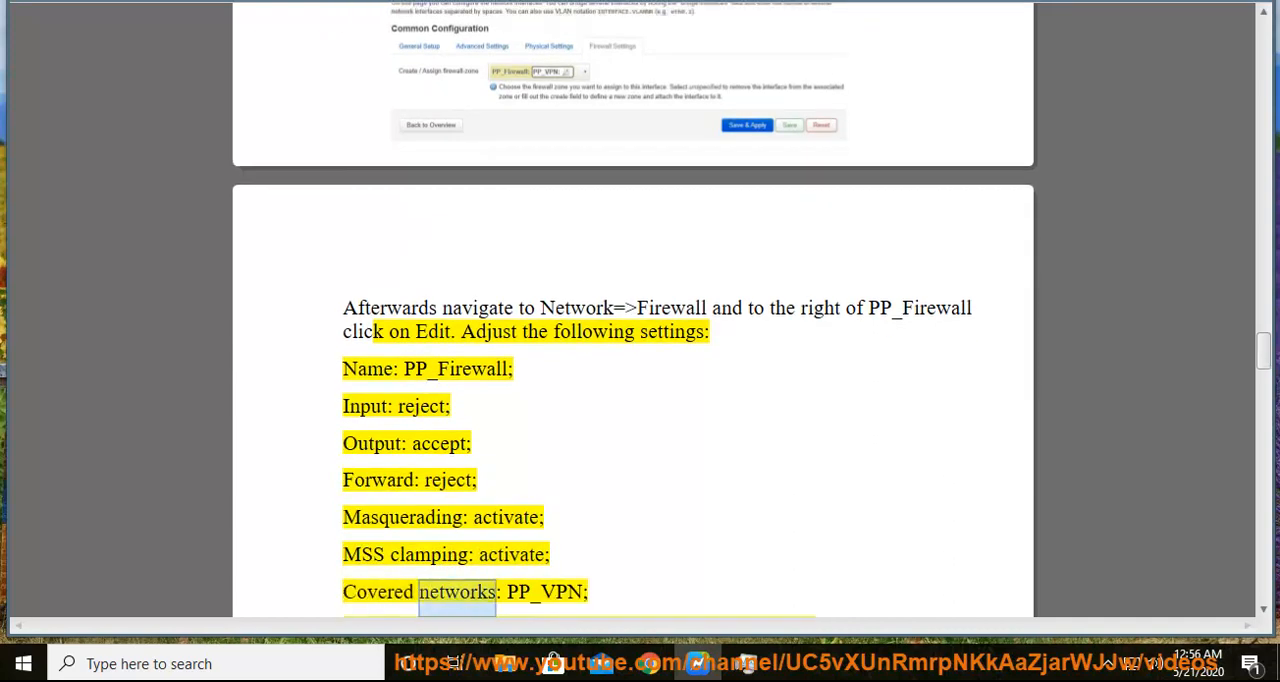
{"action": "scroll", "scroll_direction": "down", "scroll_amount": 3}
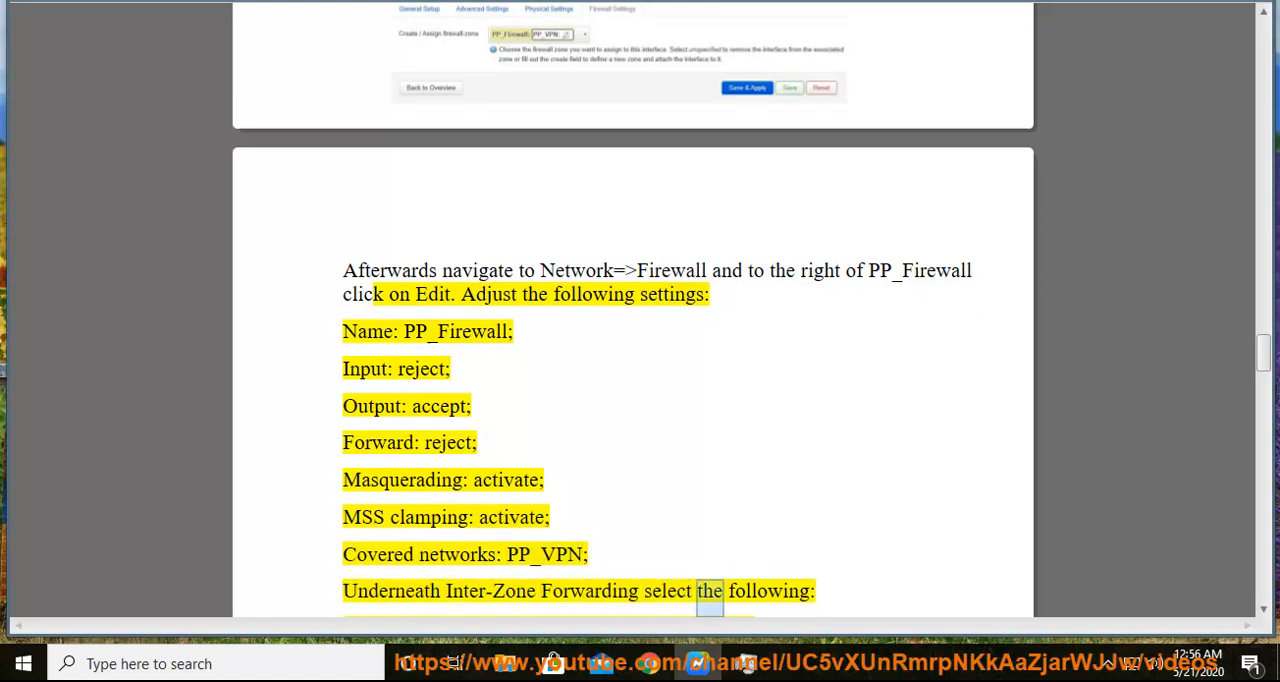
{"action": "scroll", "scroll_direction": "down", "scroll_amount": 3}
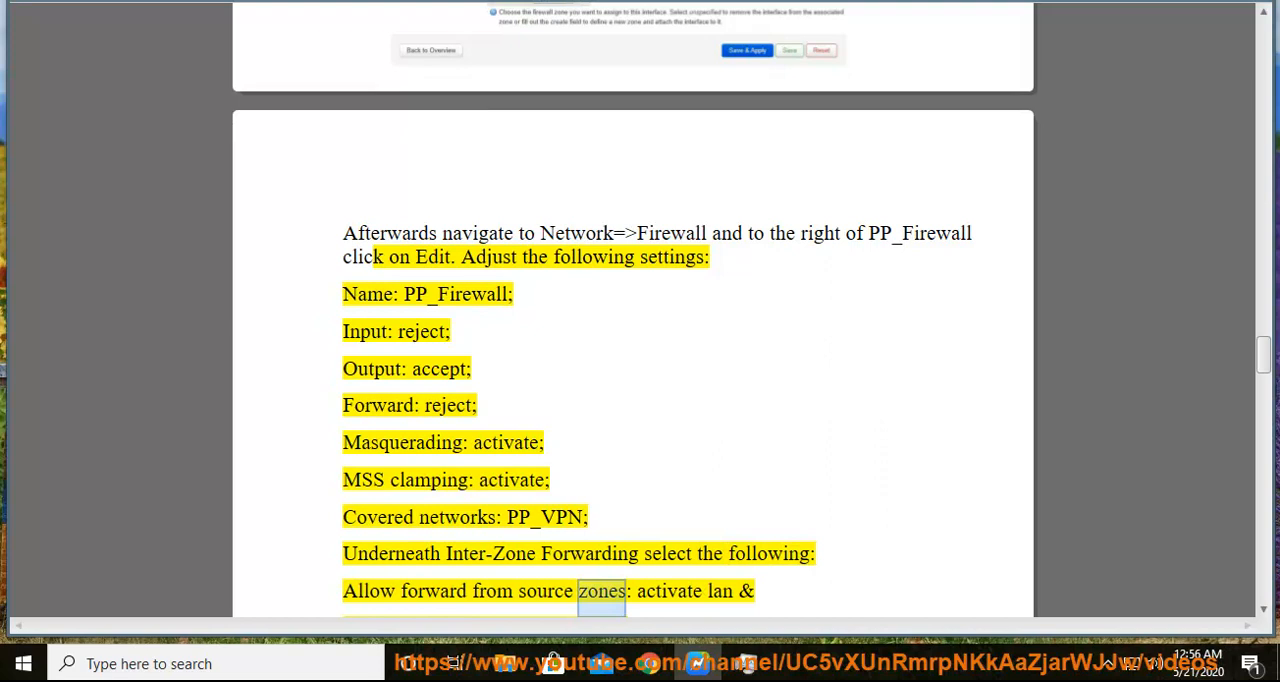
{"action": "scroll", "scroll_direction": "down", "scroll_amount": 3}
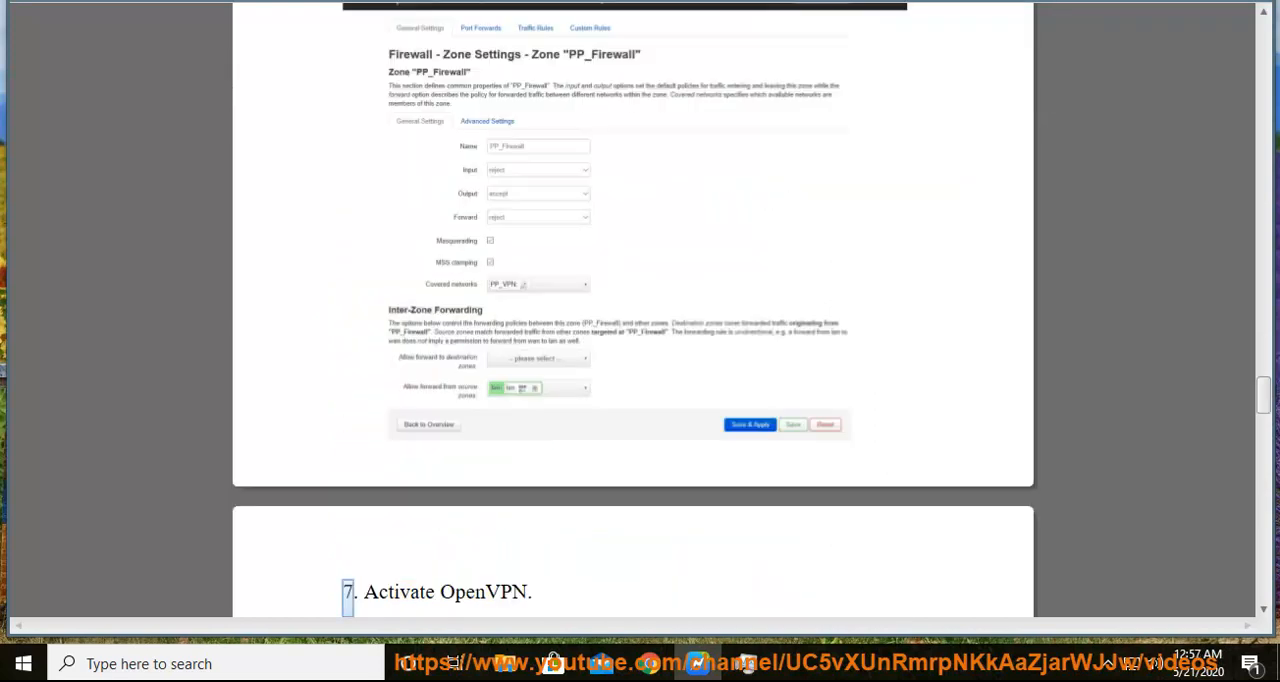
- Read aloud enabling OpenVPN, saving and starting PP_Amsterdam1
{"action": "left_click_drag", "start_coordinate": [340, 592], "coordinate": [530, 592]}
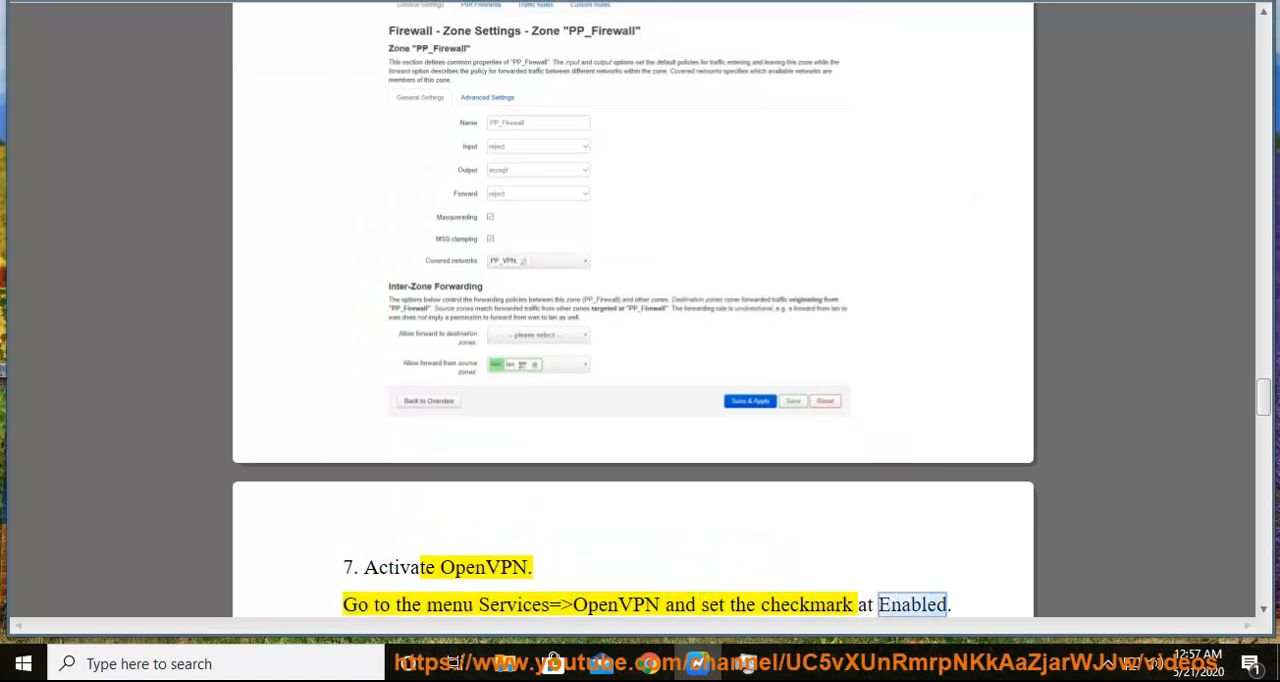
{"action": "scroll", "scroll_direction": "down", "scroll_amount": 3}
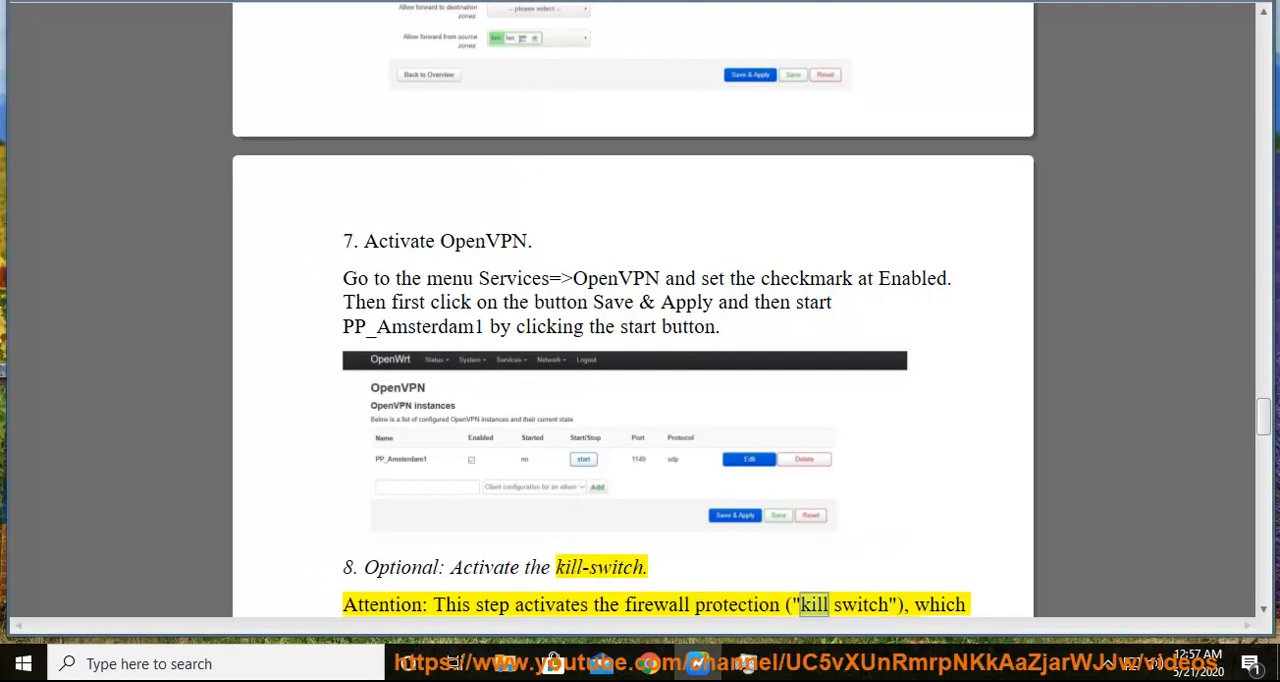
- Read aloud section 8, Optional: Activate the kill-switch, and its warning paragraph
{"action": "scroll", "scroll_direction": "down", "scroll_amount": 3}
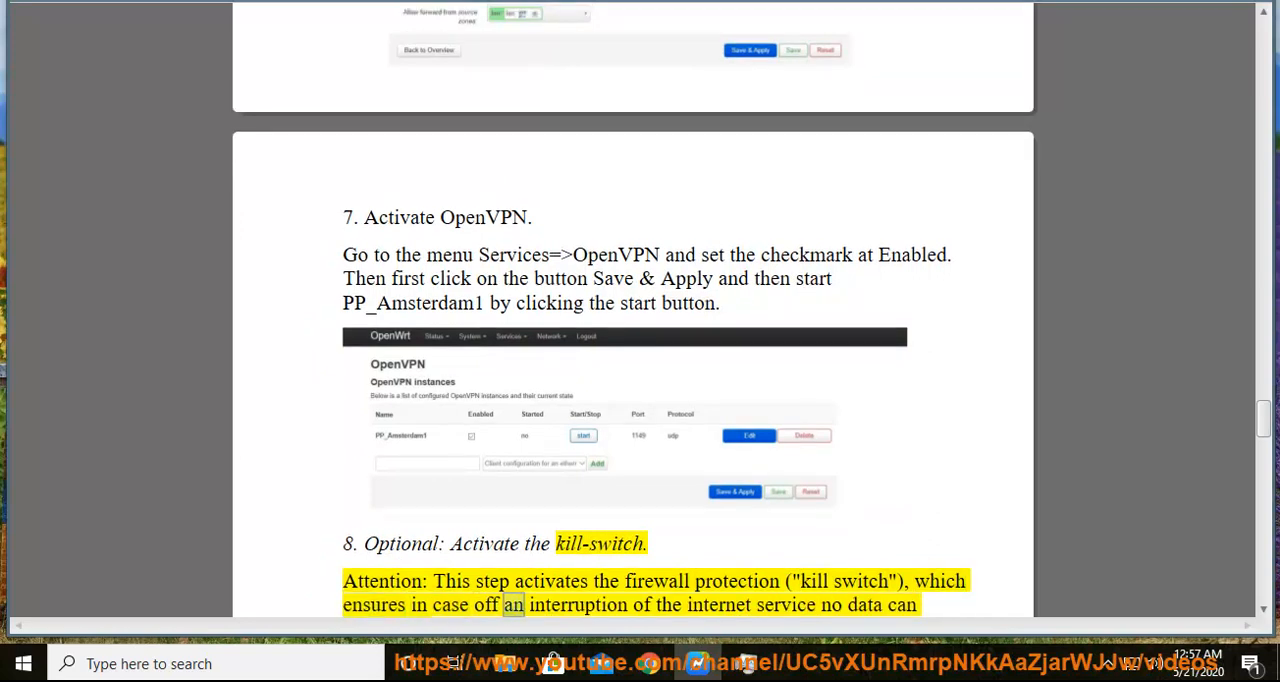
{"action": "scroll", "scroll_direction": "down", "scroll_amount": 3}
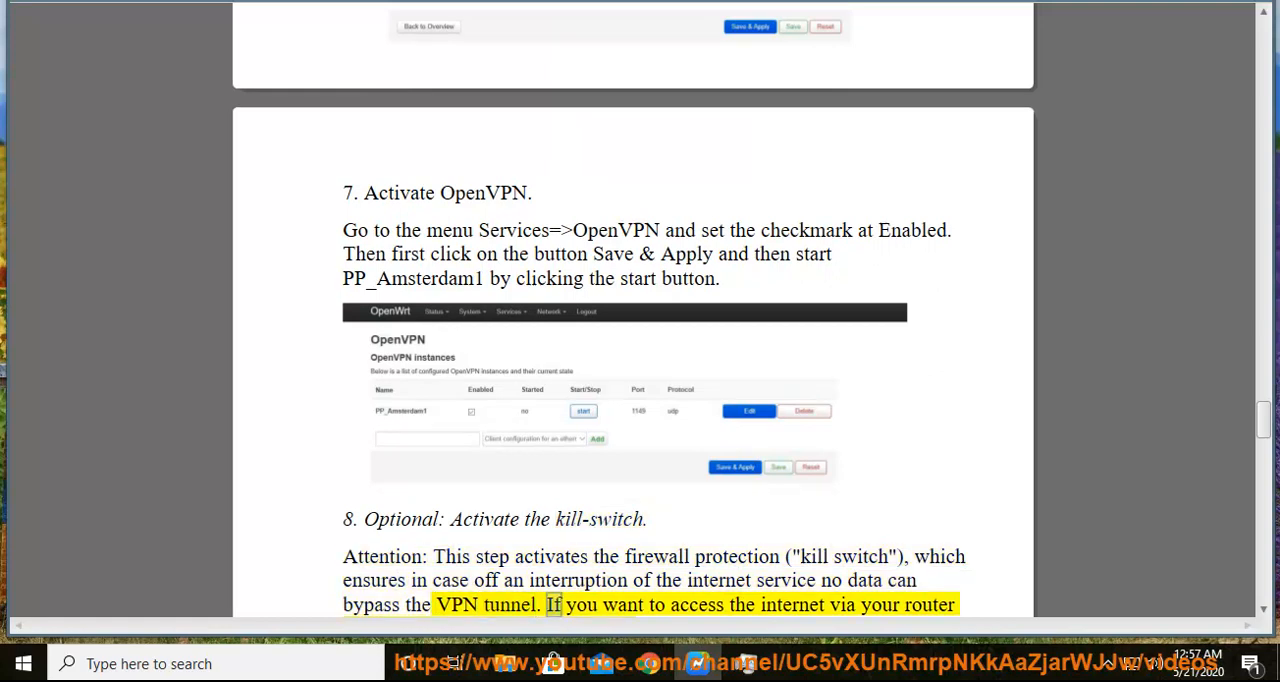
{"action": "scroll", "scroll_direction": "down", "scroll_amount": 3}
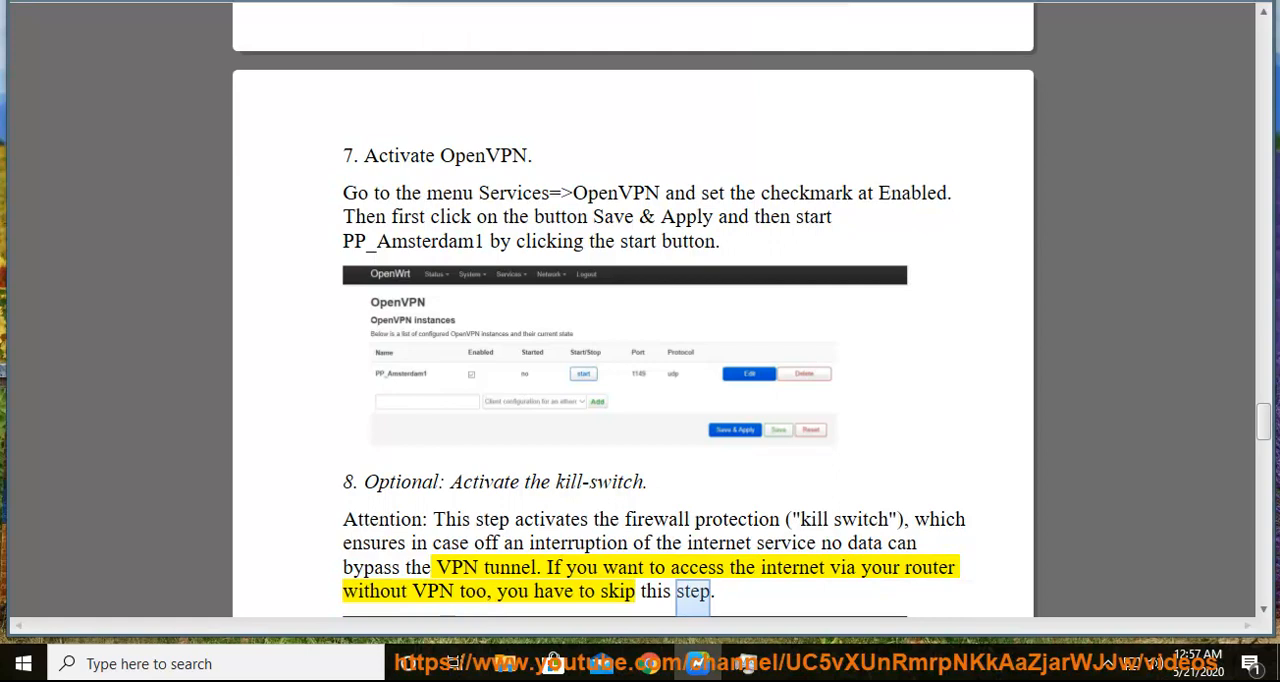
{"action": "scroll", "scroll_direction": "down", "scroll_amount": 3}
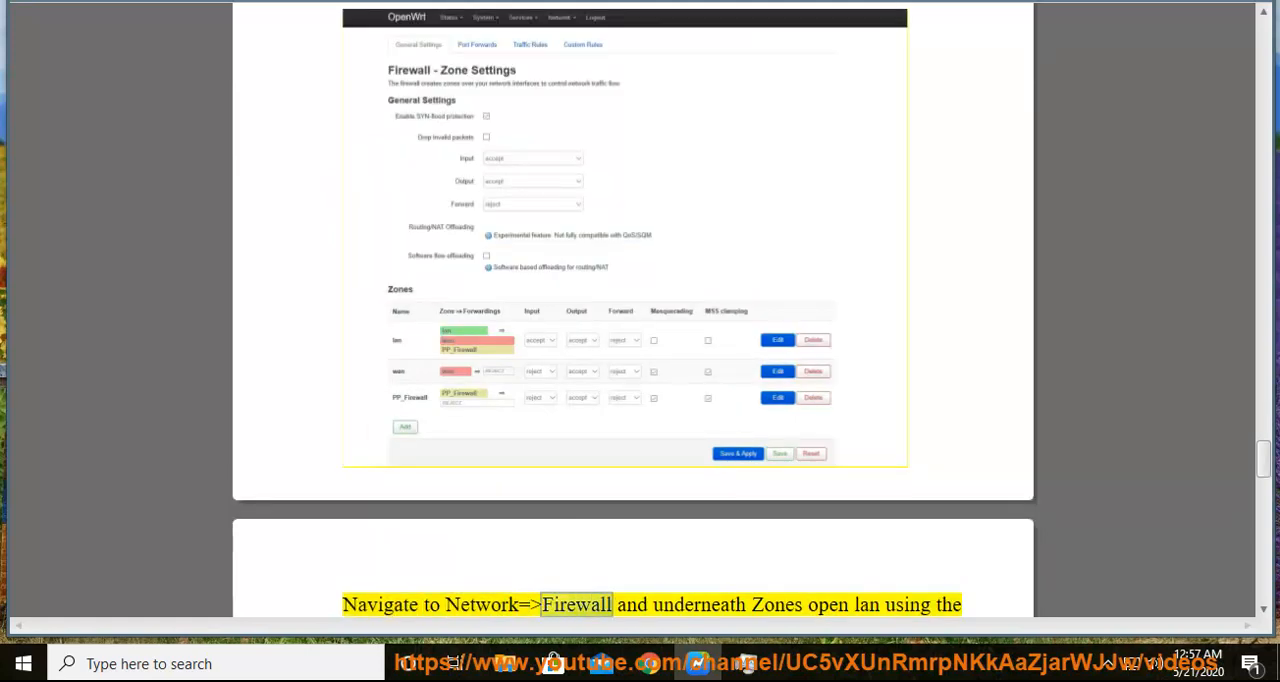
- Read aloud the lan zone edit, Inter-Zone Forwarding and the WAN/WAN6 kill-switch note
{"action": "scroll", "scroll_direction": "down", "scroll_amount": 3}
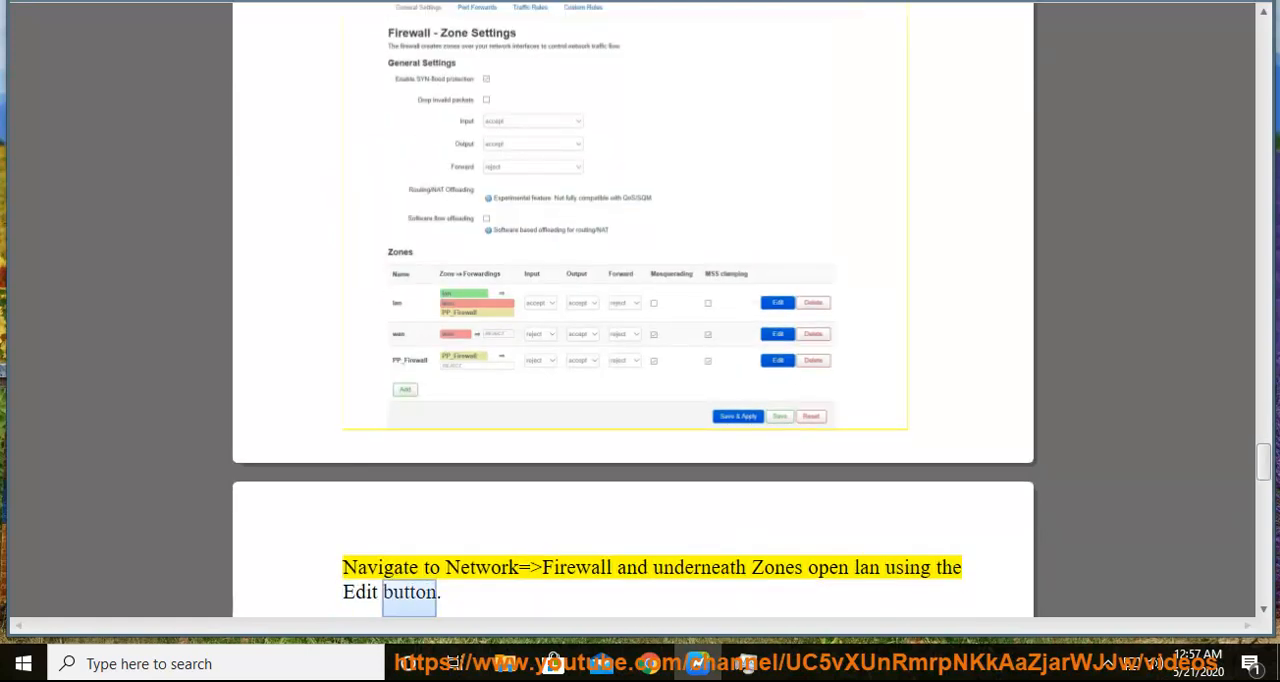
{"action": "scroll", "scroll_direction": "down", "scroll_amount": 3}
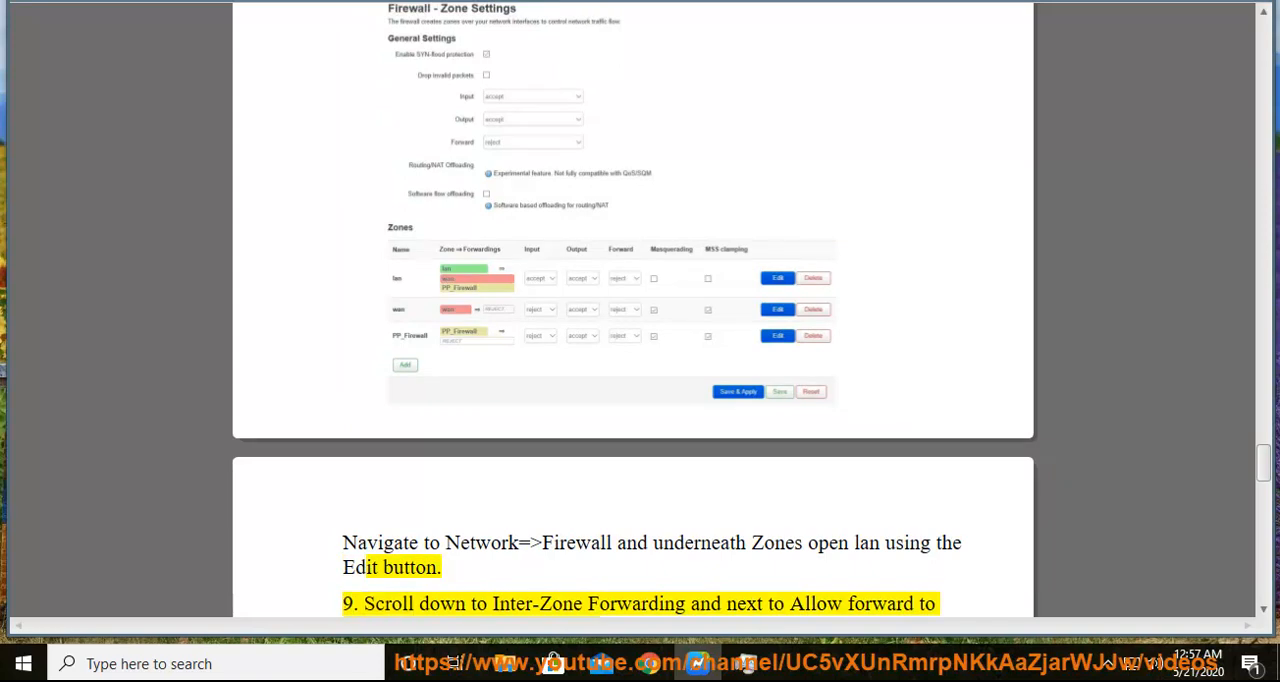
{"action": "double_click", "coordinate": [814, 604]}
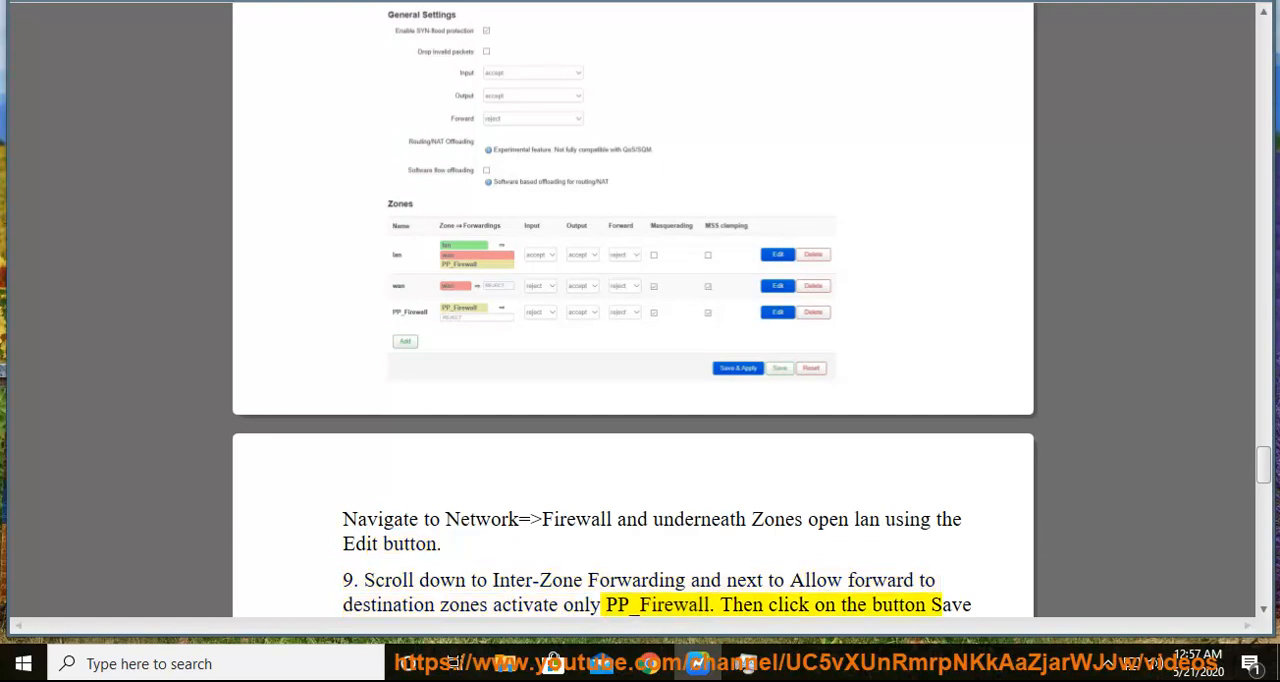
{"action": "scroll", "scroll_direction": "down", "scroll_amount": 3}
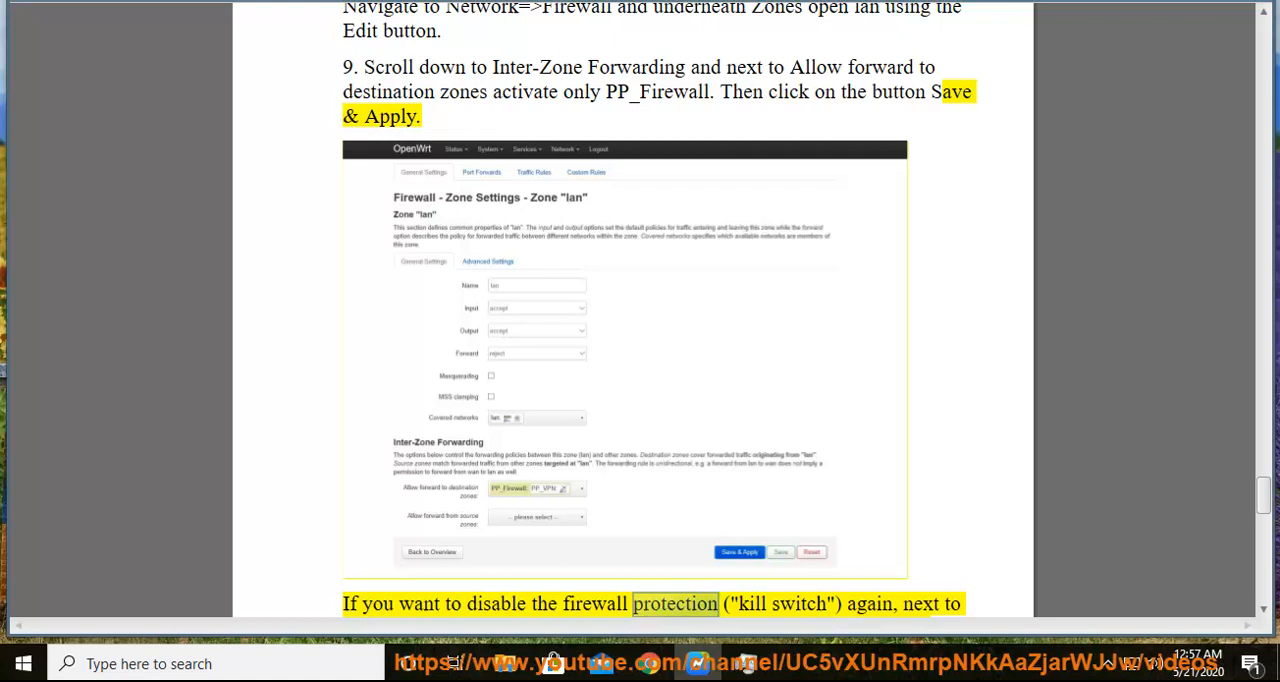
{"action": "scroll", "scroll_direction": "down", "scroll_amount": 3}
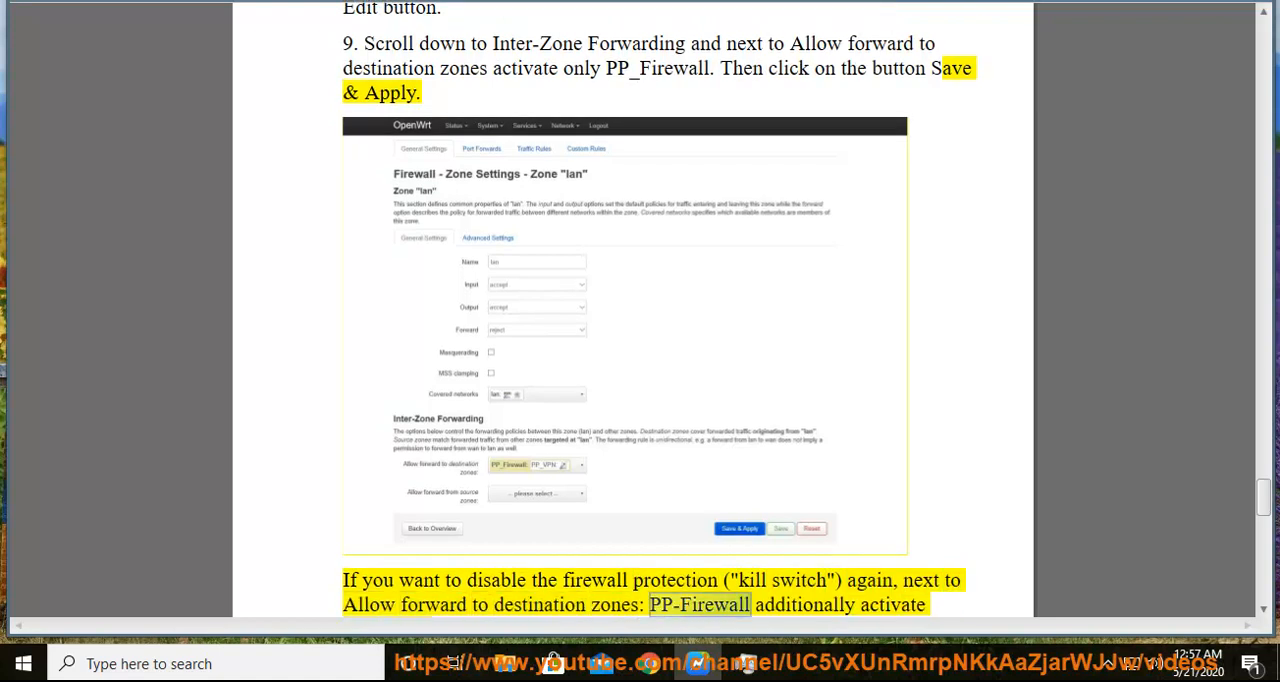
{"action": "scroll", "scroll_direction": "down", "scroll_amount": 3}
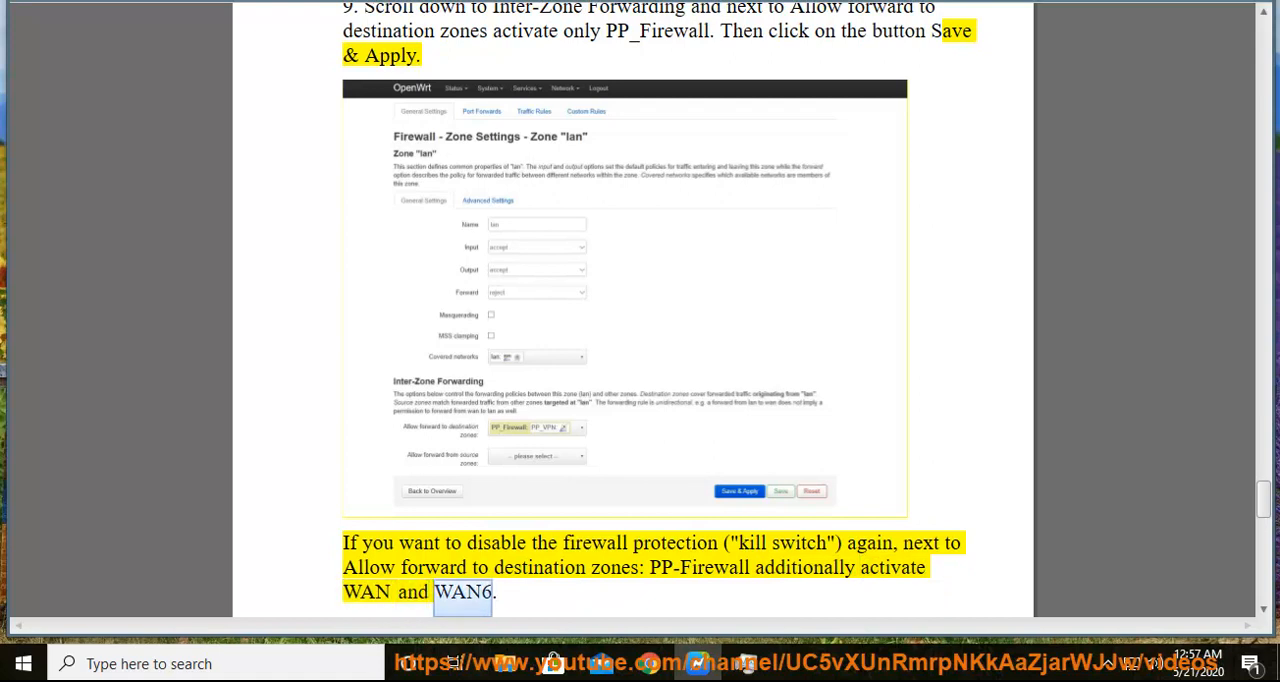